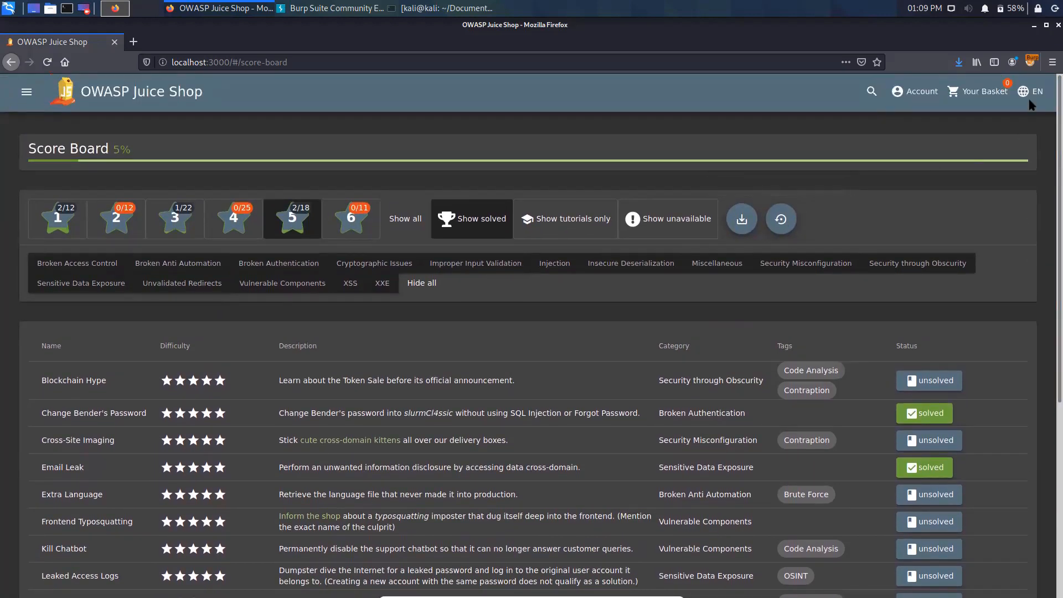
Switch the shop's interface language to Azərbaycanca, then to Bahasa Indonesia.
left_click(1029, 90)
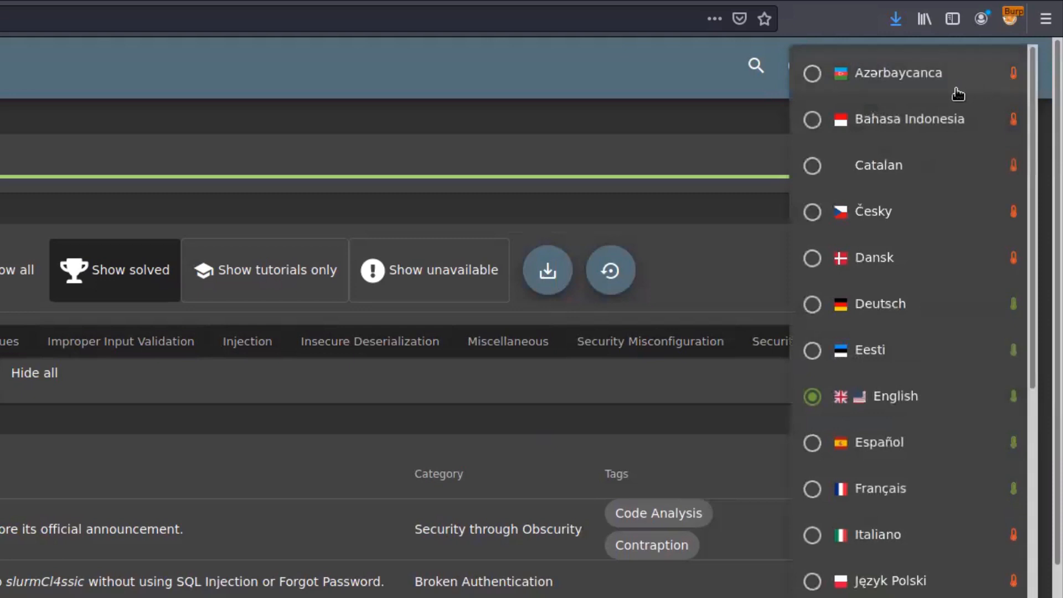
mouse_move(907, 86)
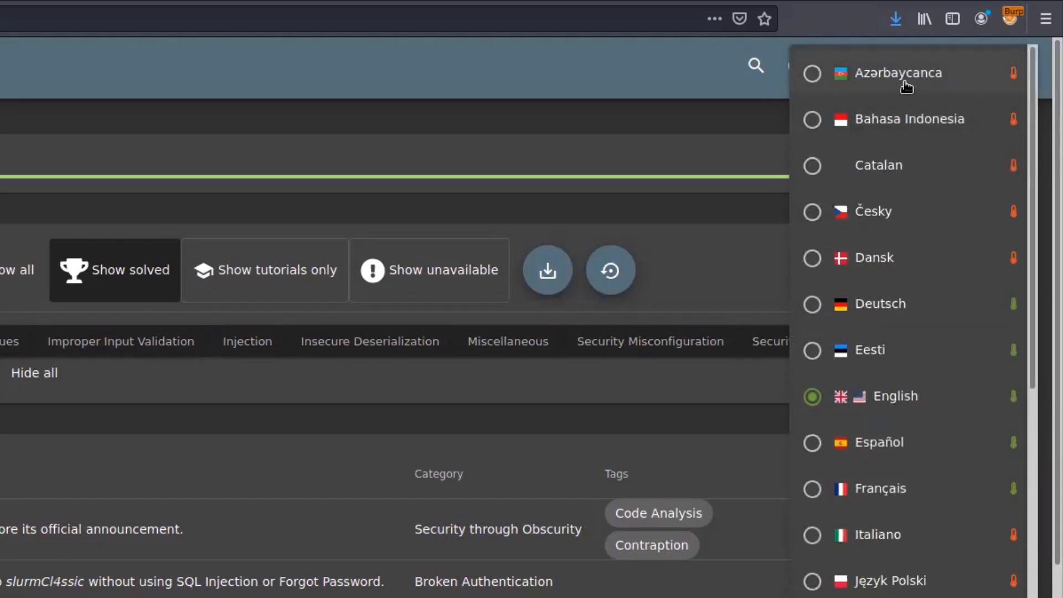
left_click(898, 73)
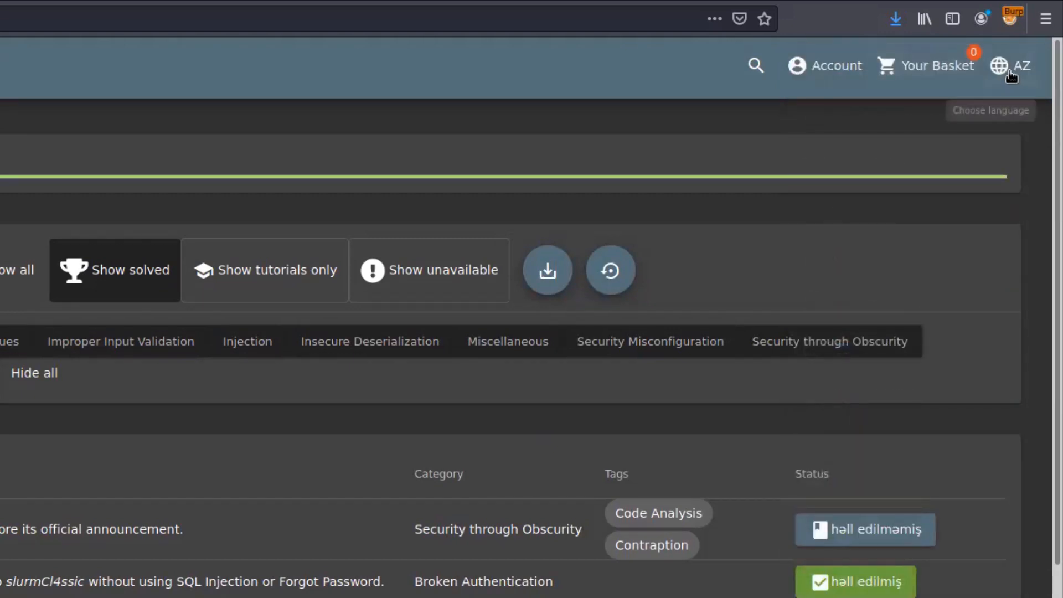
left_click(1010, 65)
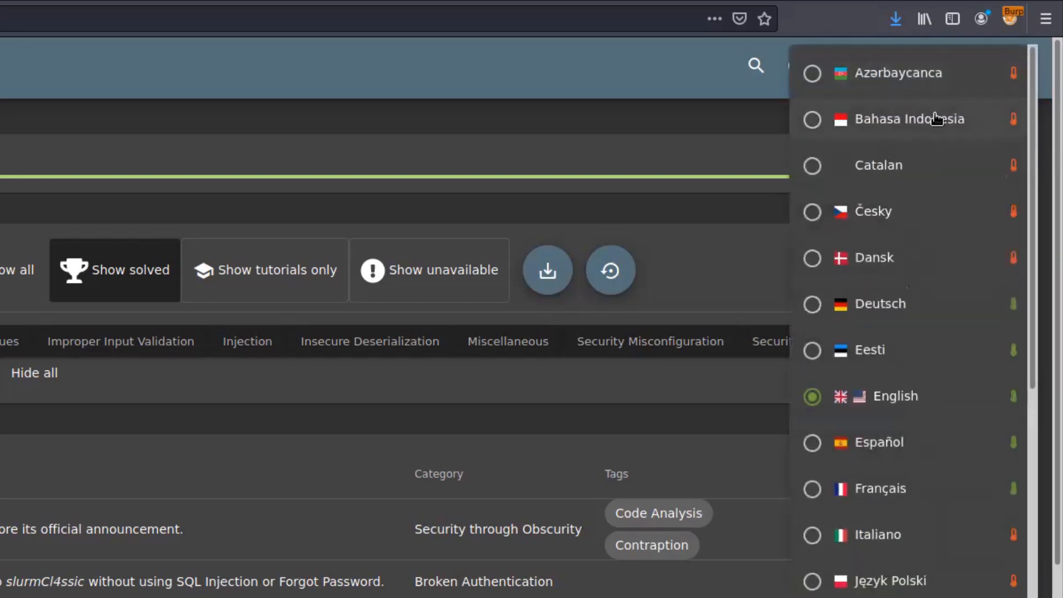
left_click(909, 118)
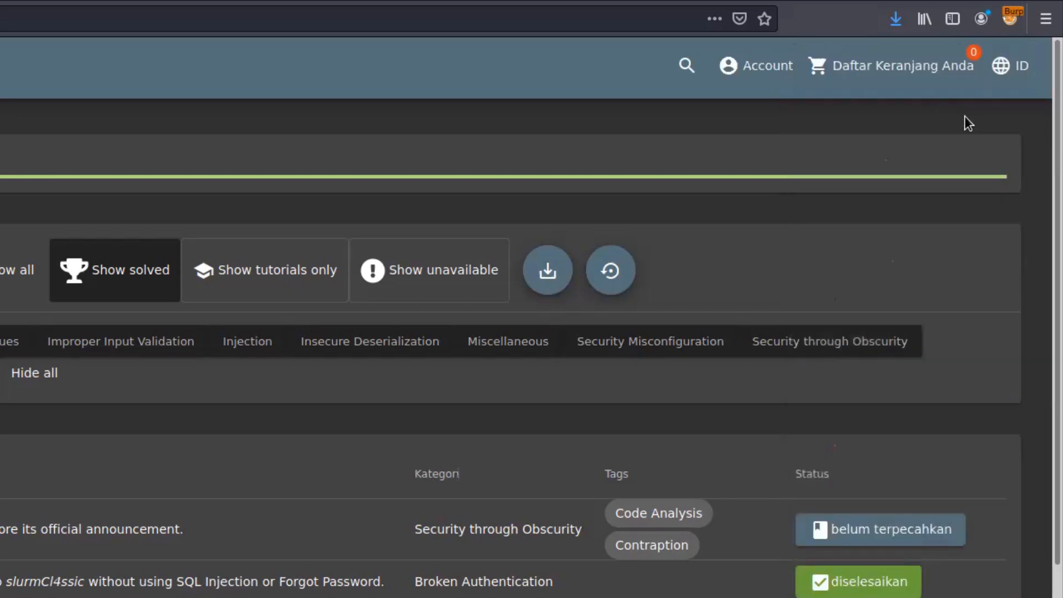
mouse_move(824, 194)
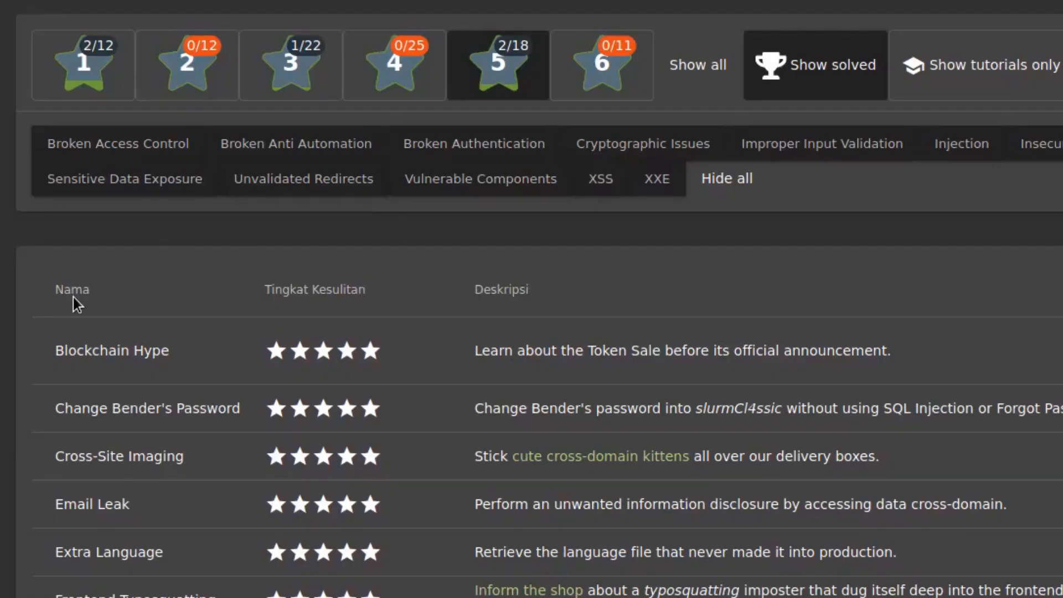
mouse_move(369, 309)
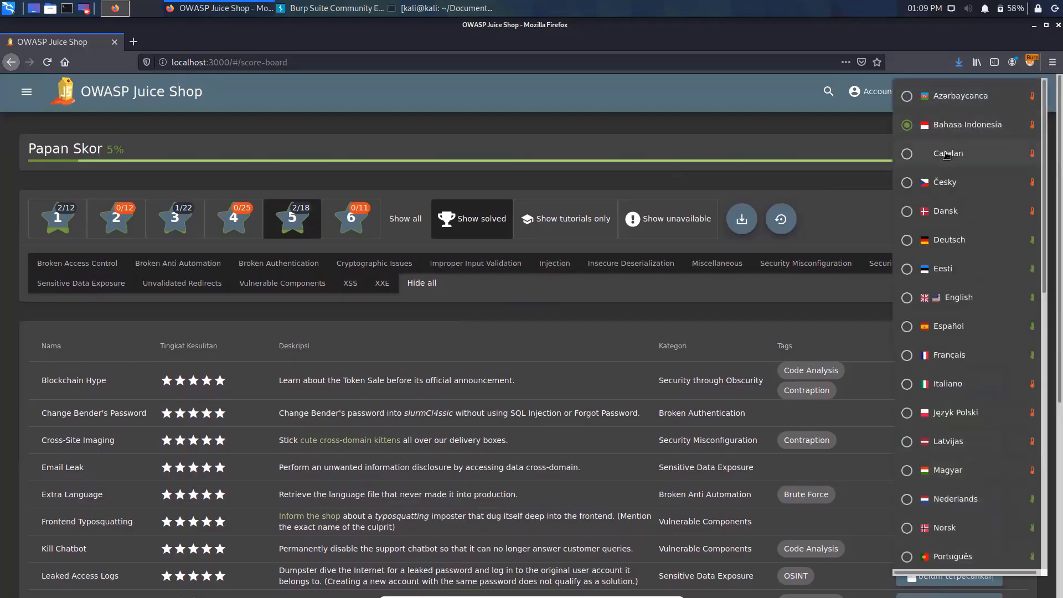
Switch the language to Catalan, then continue through Česky to Dansk.
left_click(948, 153)
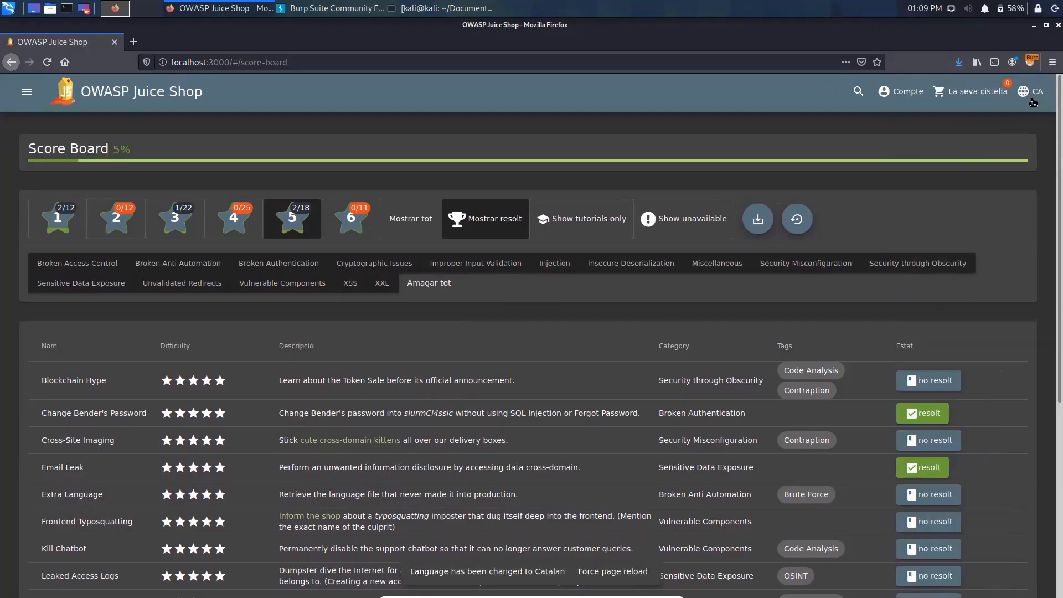
left_click(1031, 91)
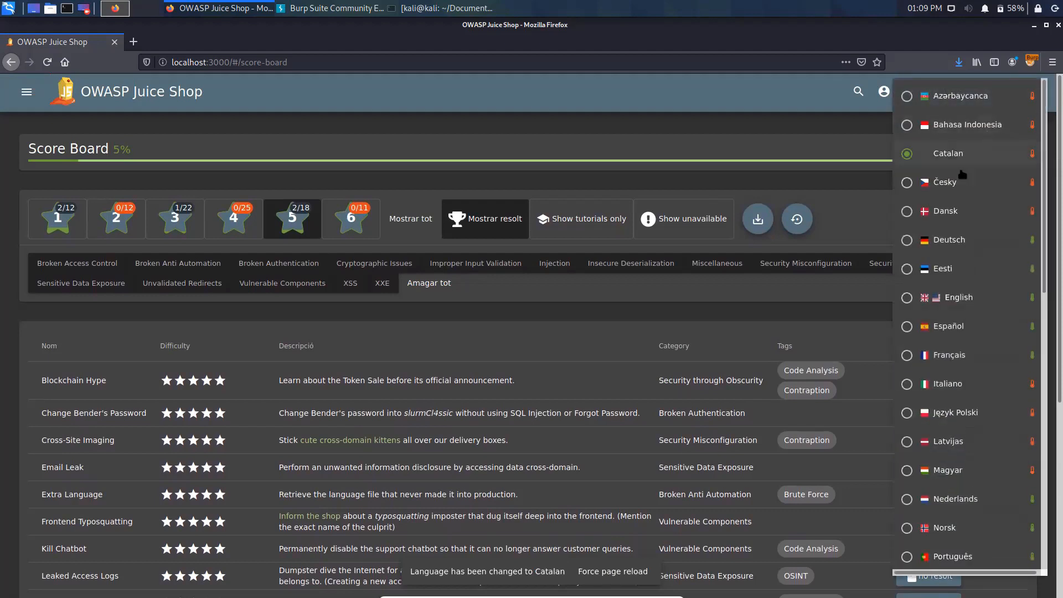
mouse_move(952, 192)
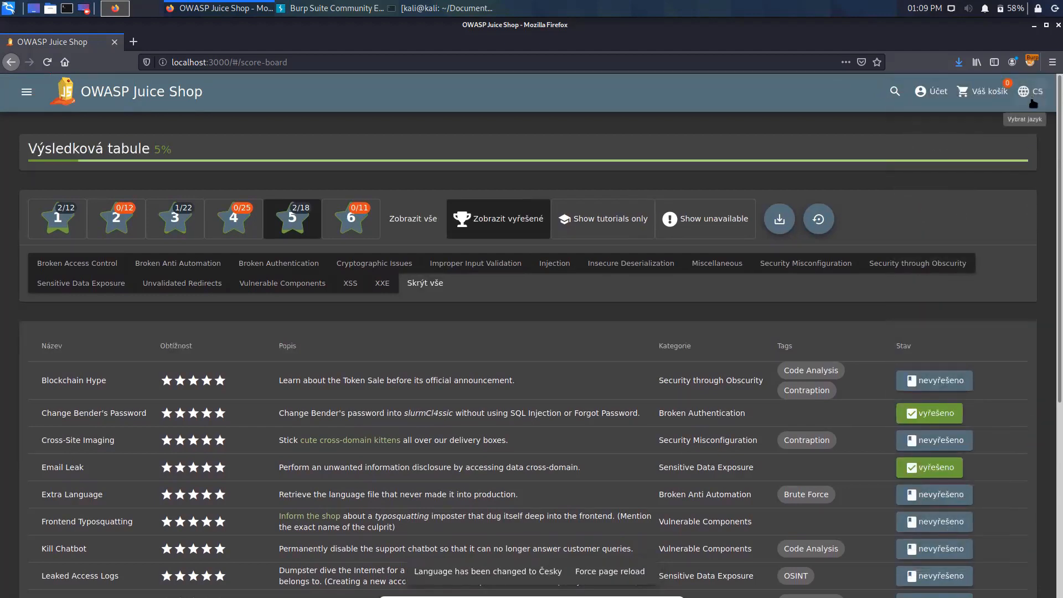
left_click(1031, 91)
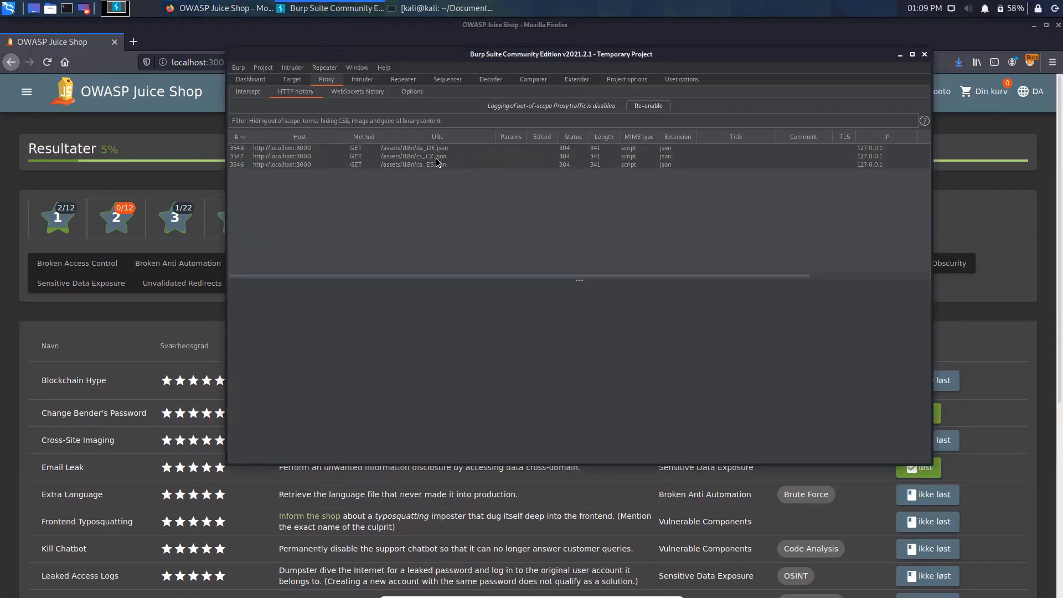
Select a captured /assets/i18n language-file request in Burp's HTTP history.
left_click(911, 54)
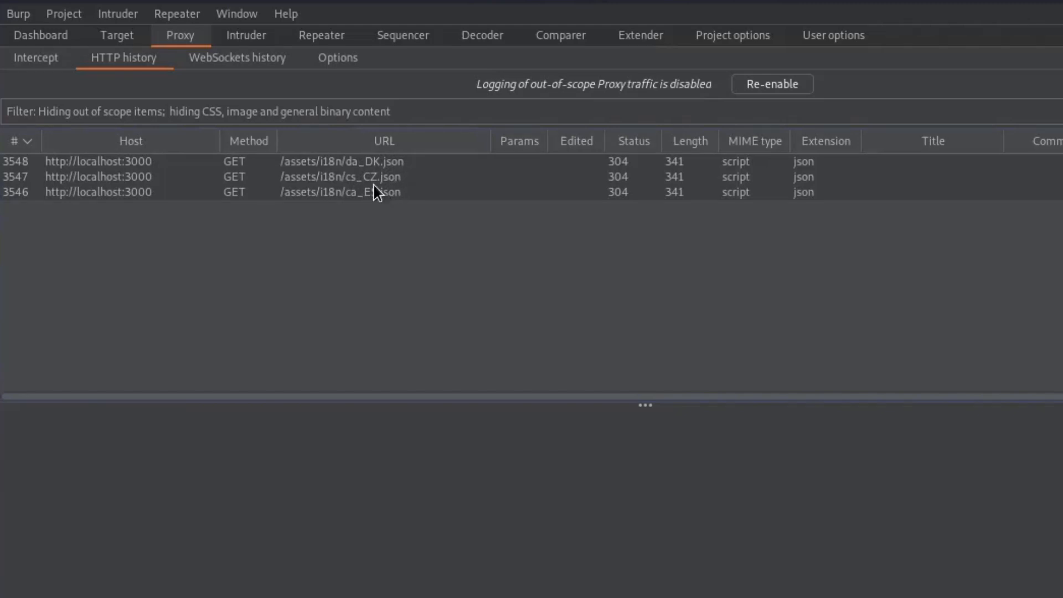
mouse_move(405, 175)
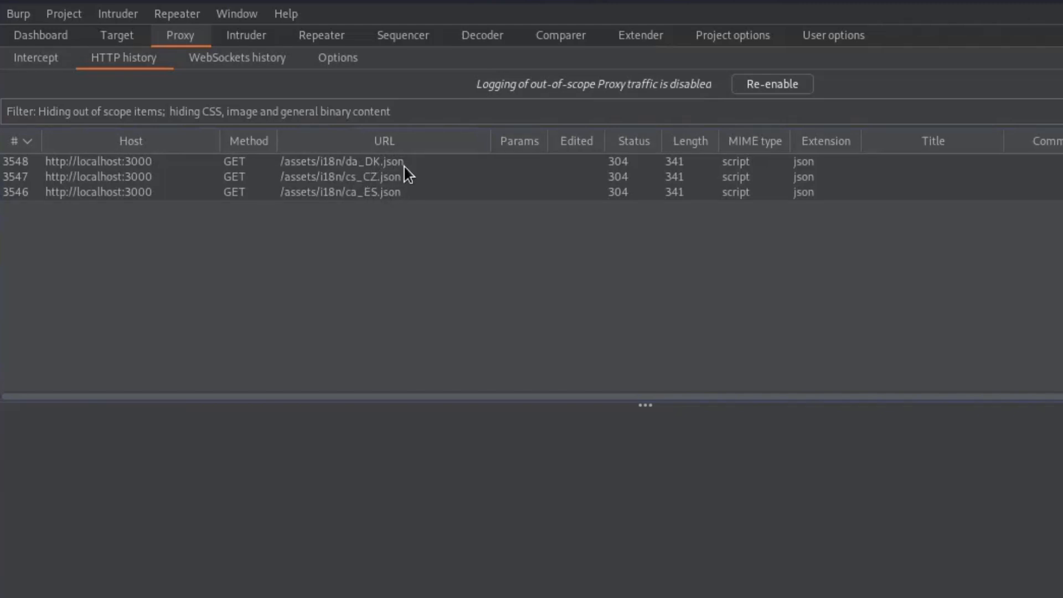
mouse_move(396, 167)
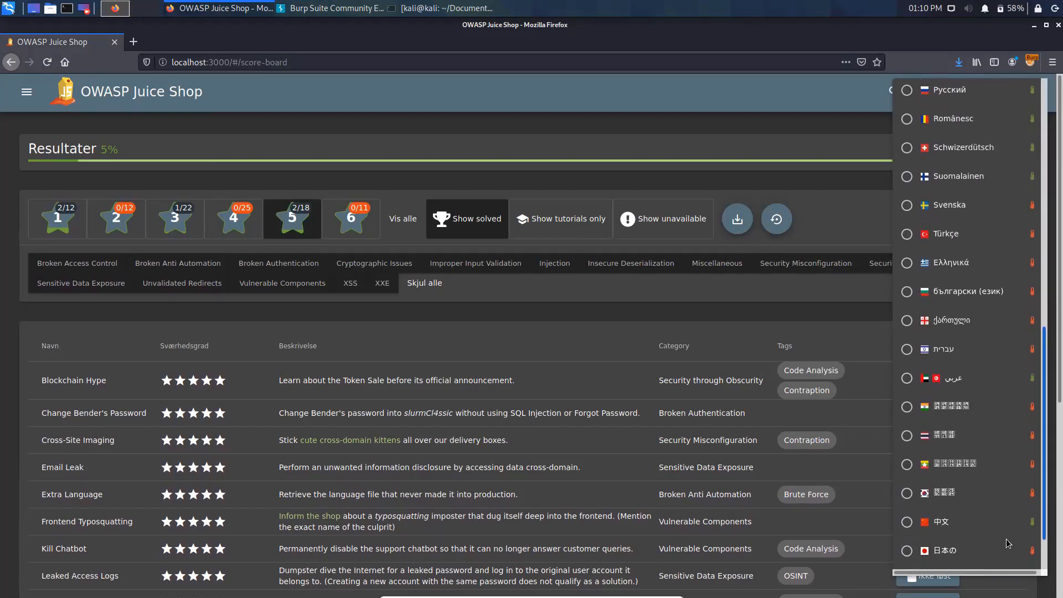
Change the Juice Shop interface language to Türkçe from the language list.
scroll("down", 3)
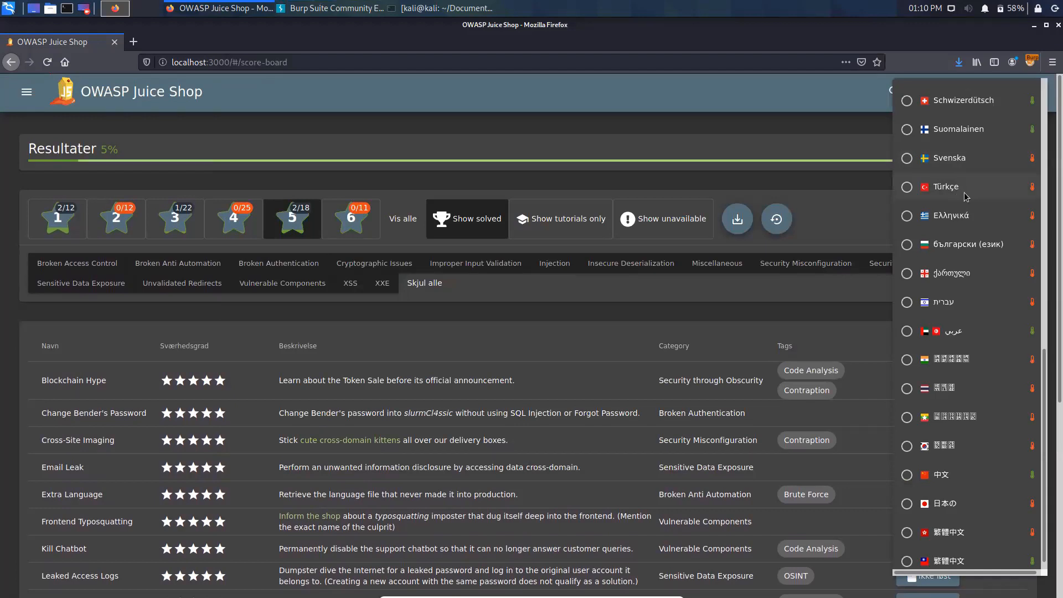
left_click(944, 186)
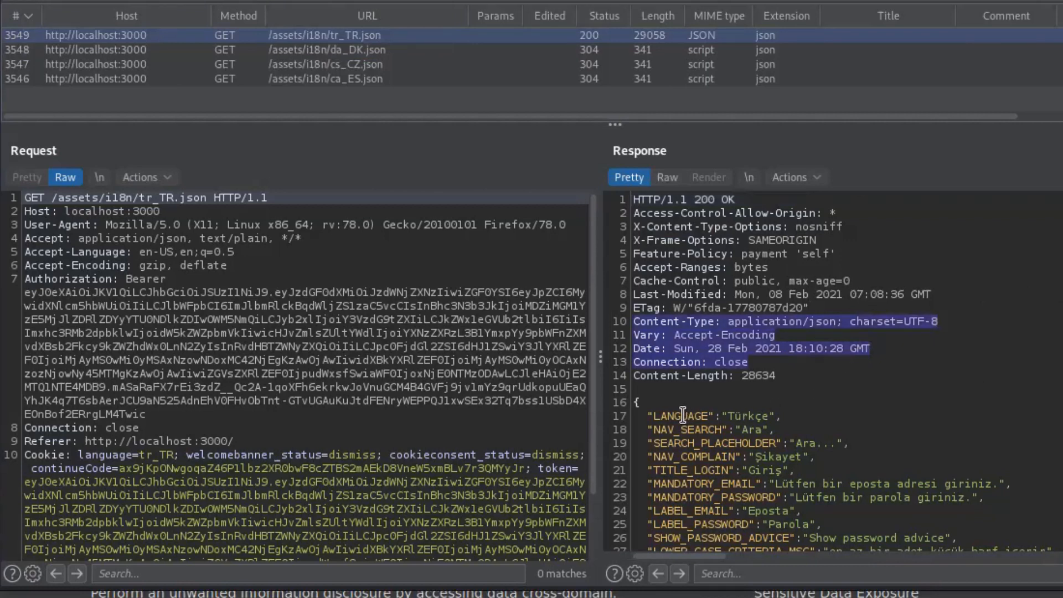
Inspect the tr_TR.json 200 response in Burp, scrolling through the Turkish translation strings.
left_click(693, 427)
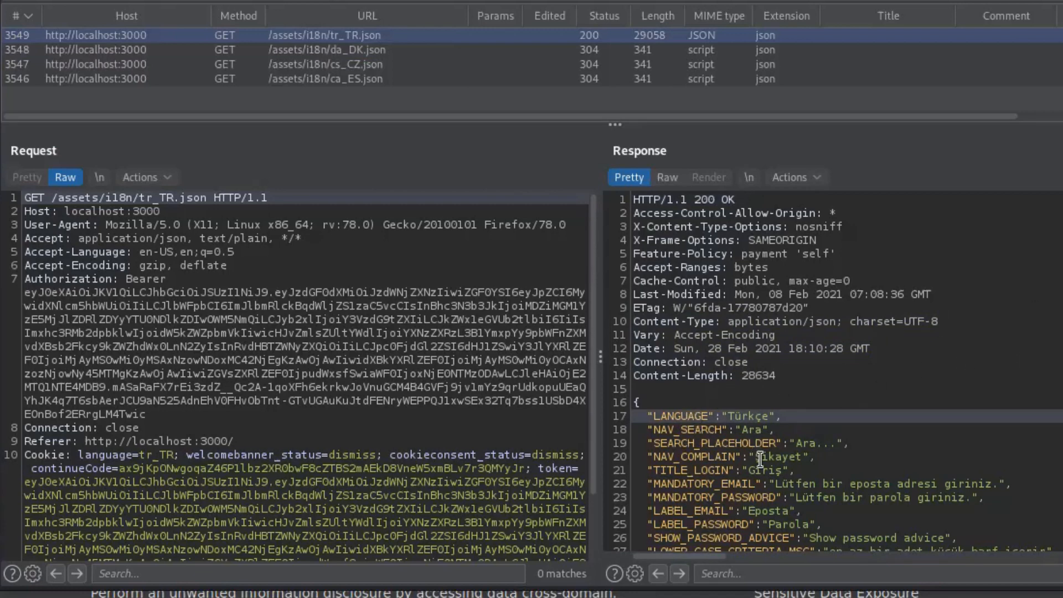
mouse_move(803, 487)
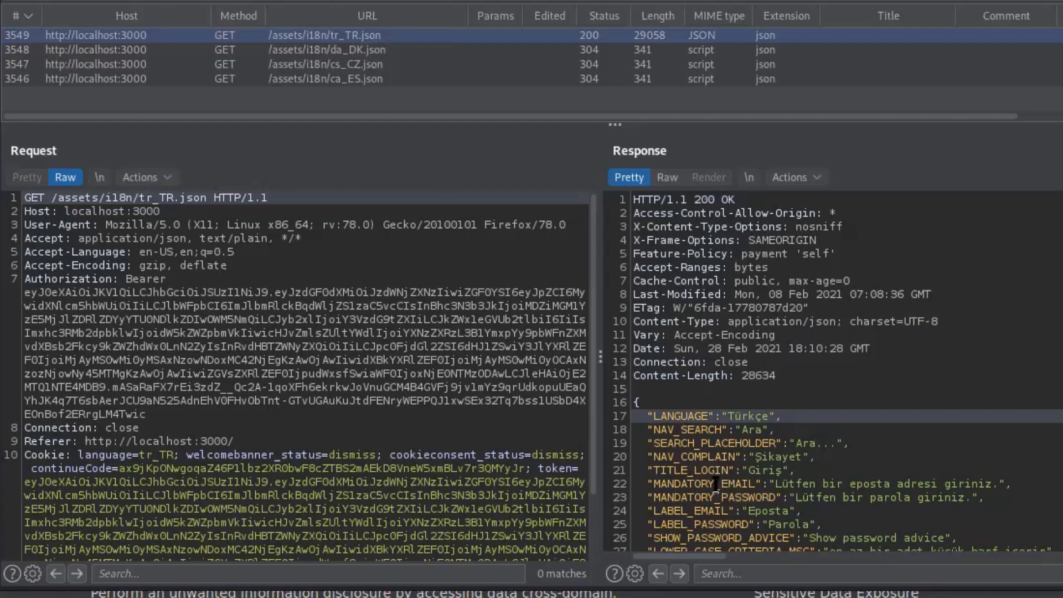
mouse_move(776, 480)
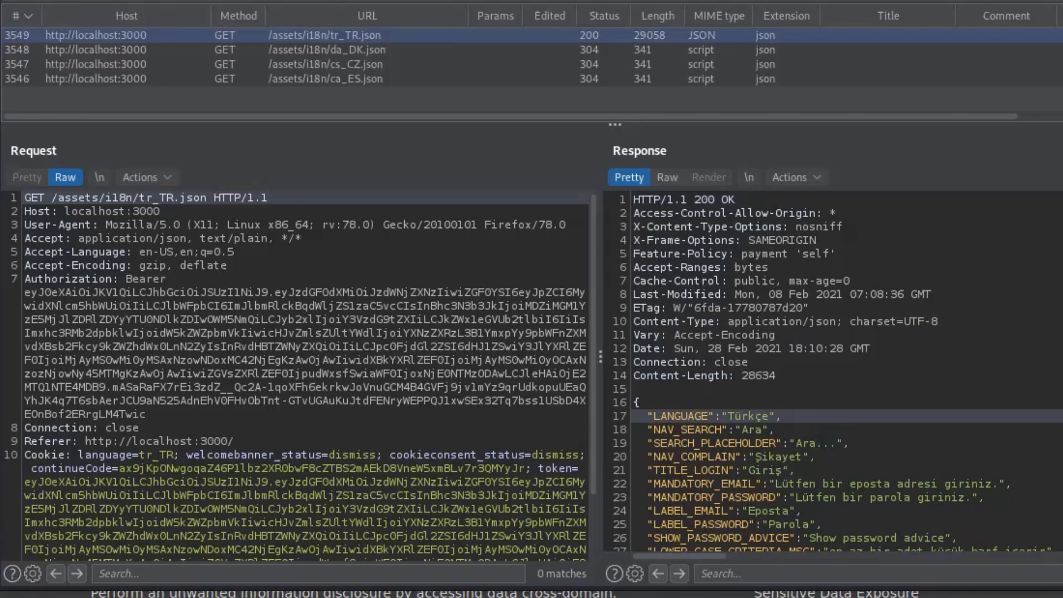
scroll("down", 3)
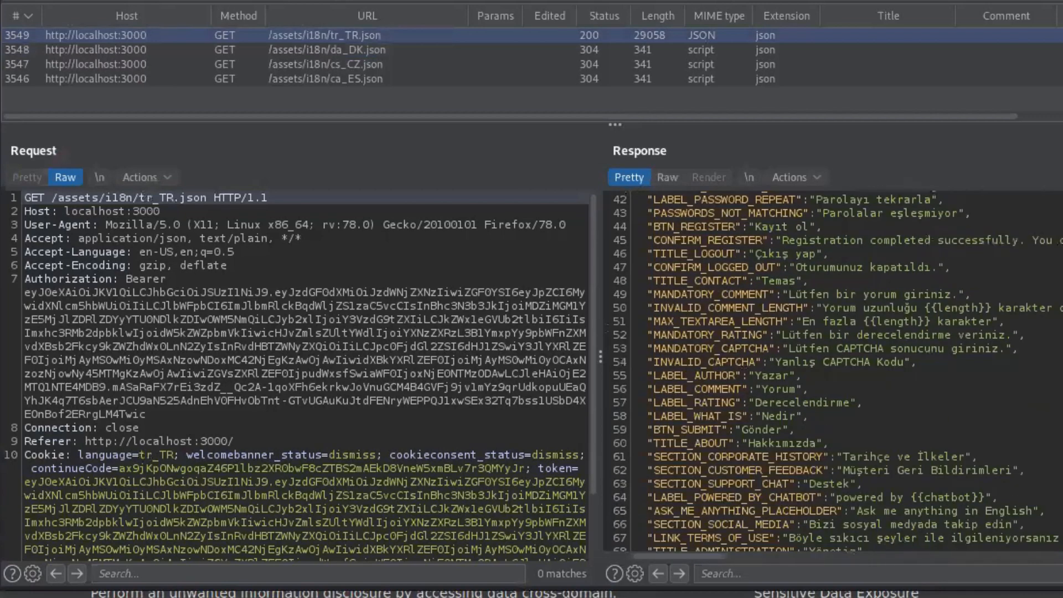
scroll("down", 3)
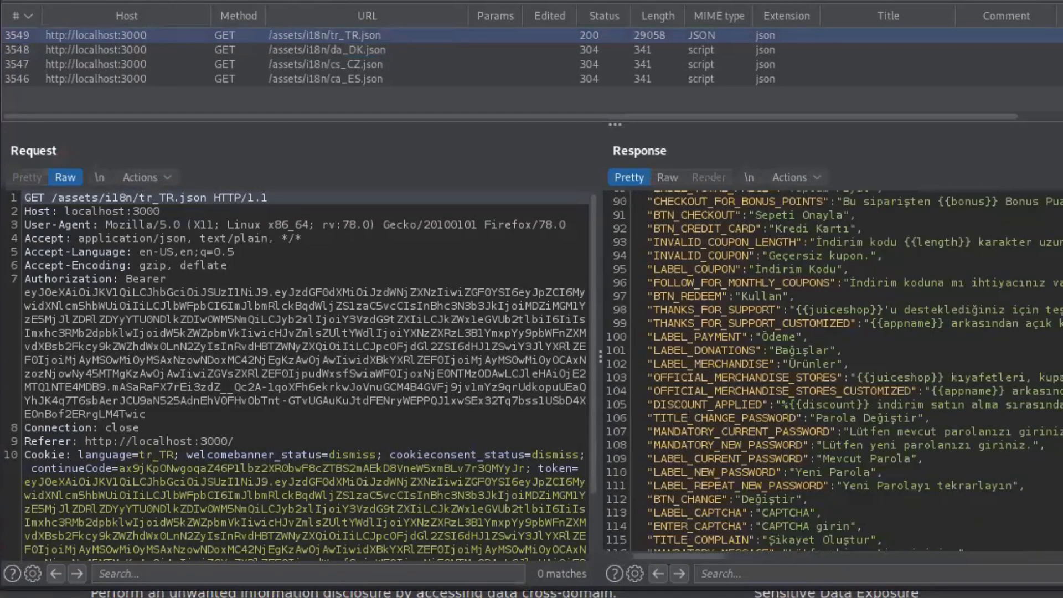
scroll("down", 3)
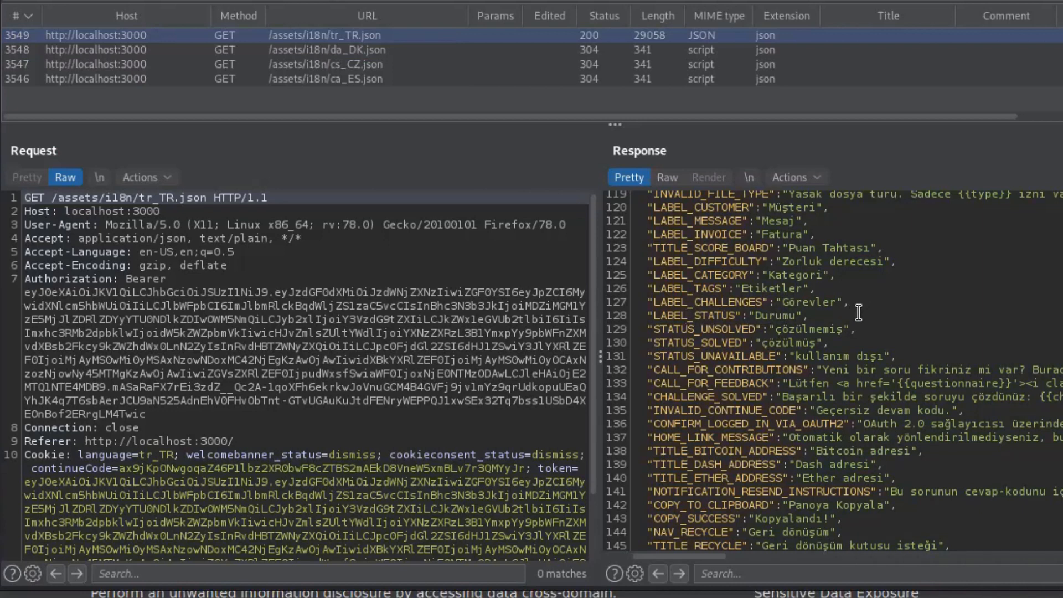
mouse_move(845, 317)
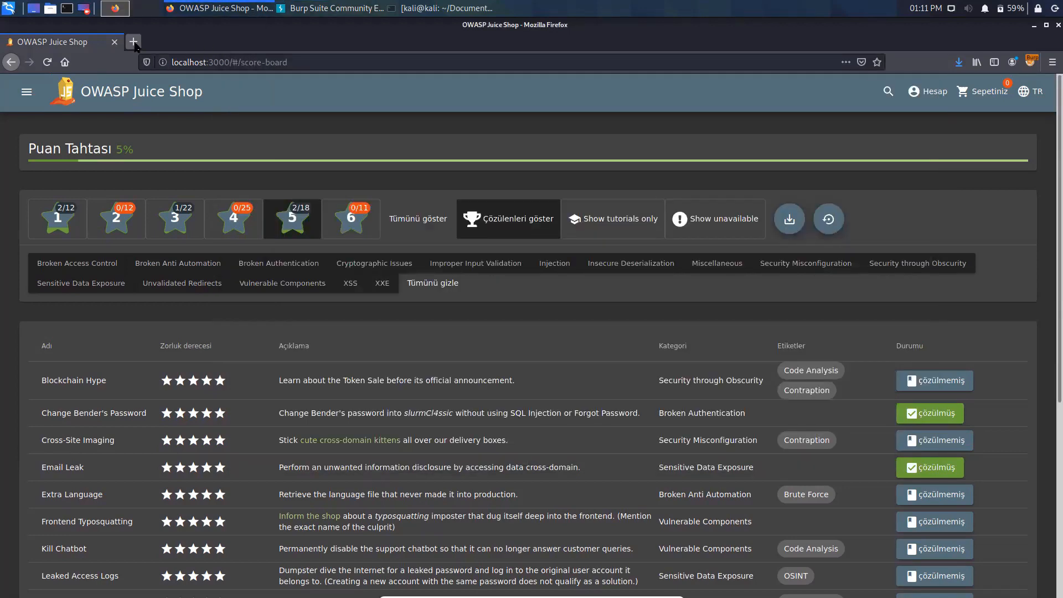
Search Google in a new Firefox tab for 'owasp juice shop language support'.
left_click(132, 41)
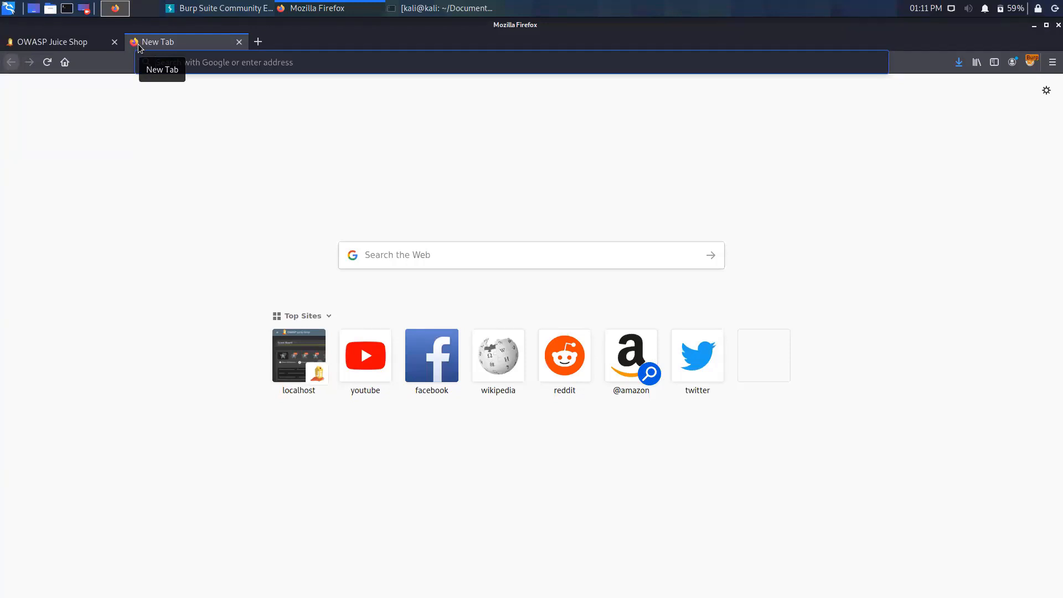
type("owasp+juice+shop+language+support")
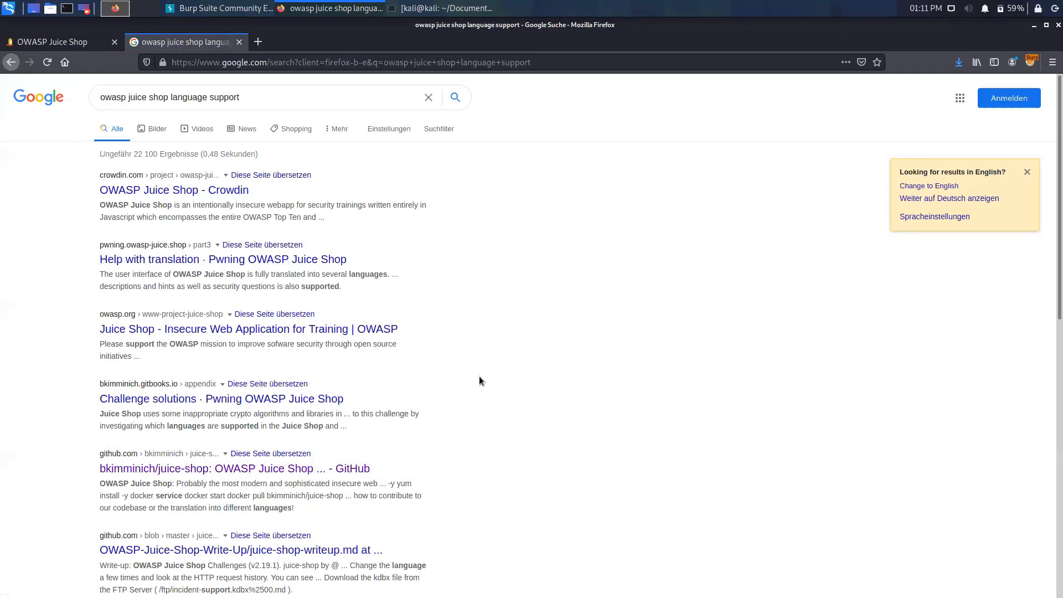
mouse_move(396, 208)
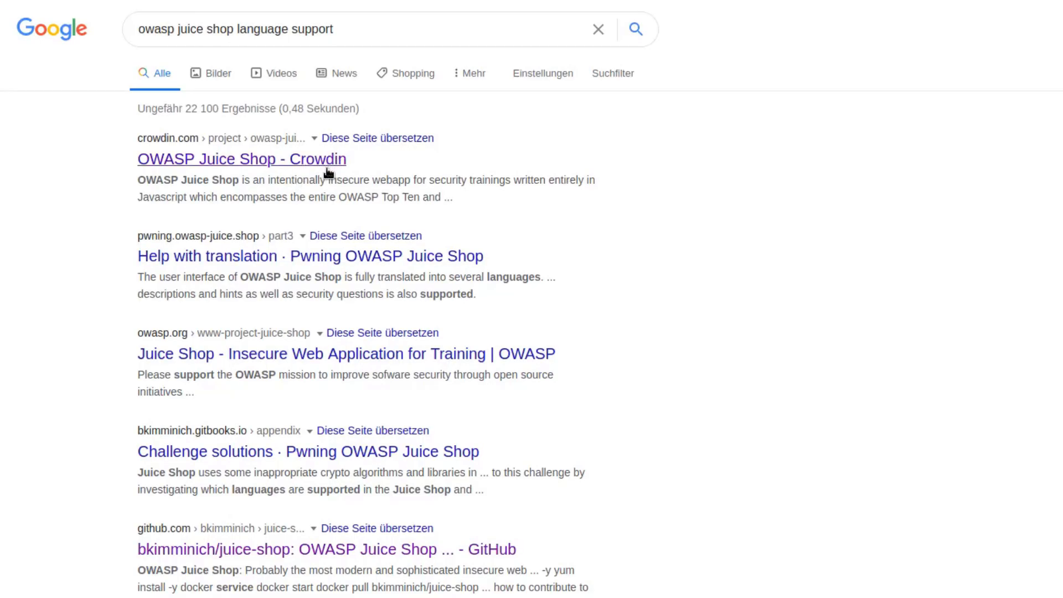
Open the 'OWASP Juice Shop - Crowdin' result to view the translation project.
left_click(240, 158)
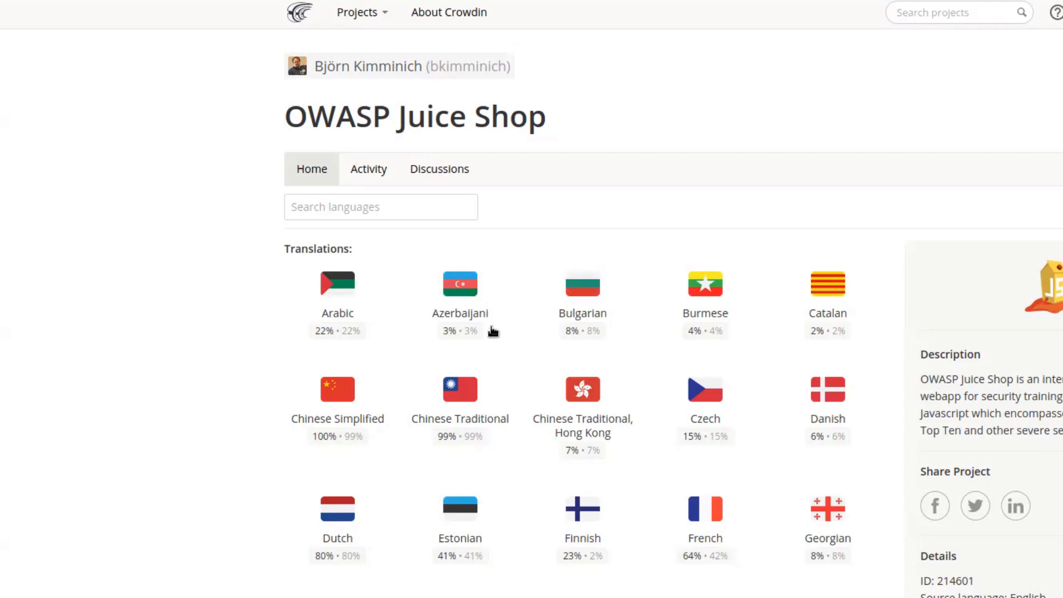
mouse_move(610, 313)
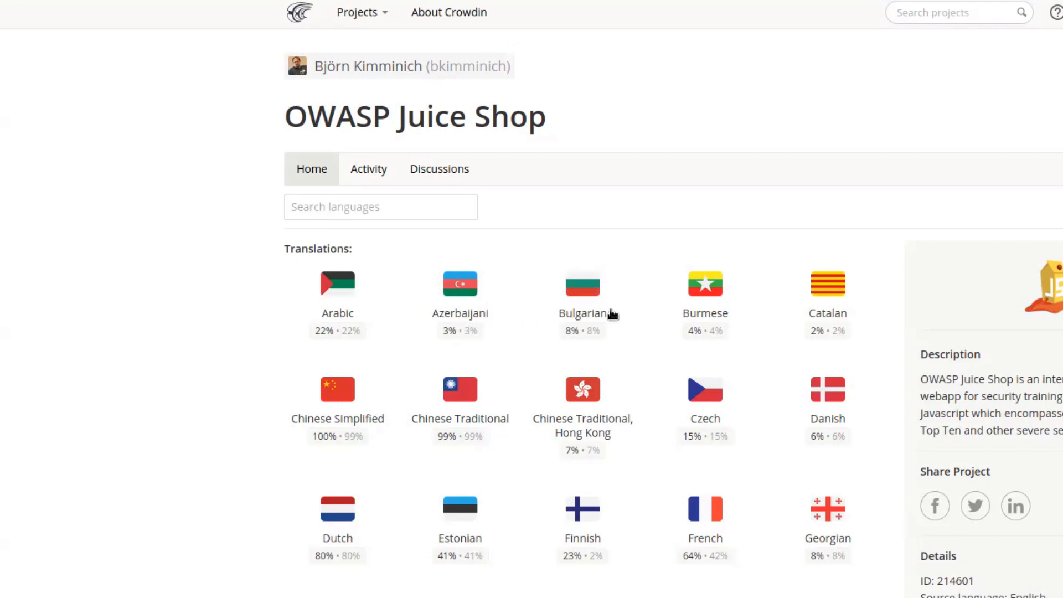
mouse_move(827, 326)
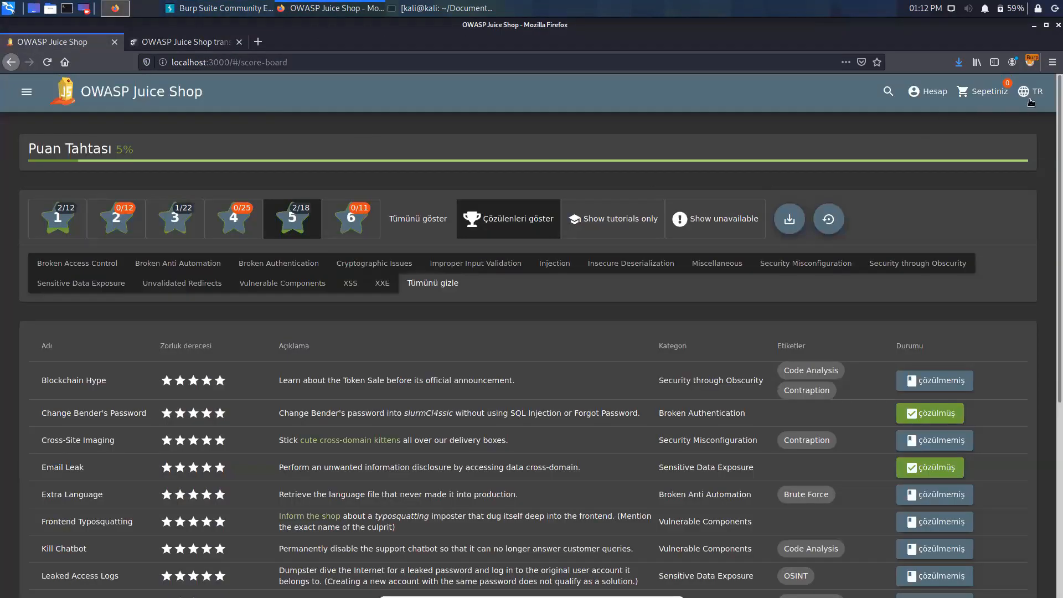
Show the Juice Shop's available interface languages from the score board header.
left_click(1030, 91)
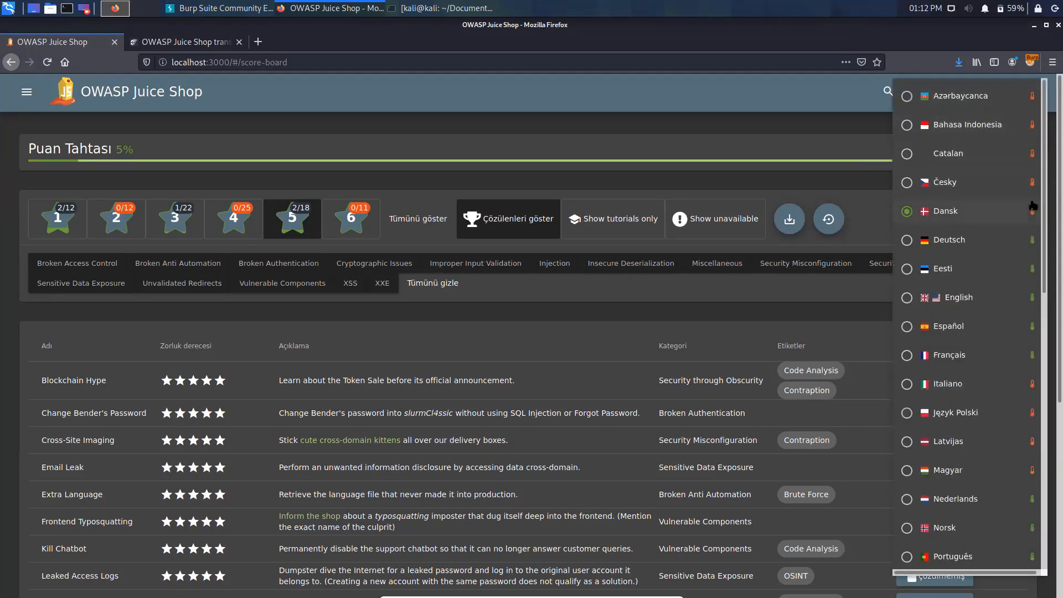
mouse_move(977, 105)
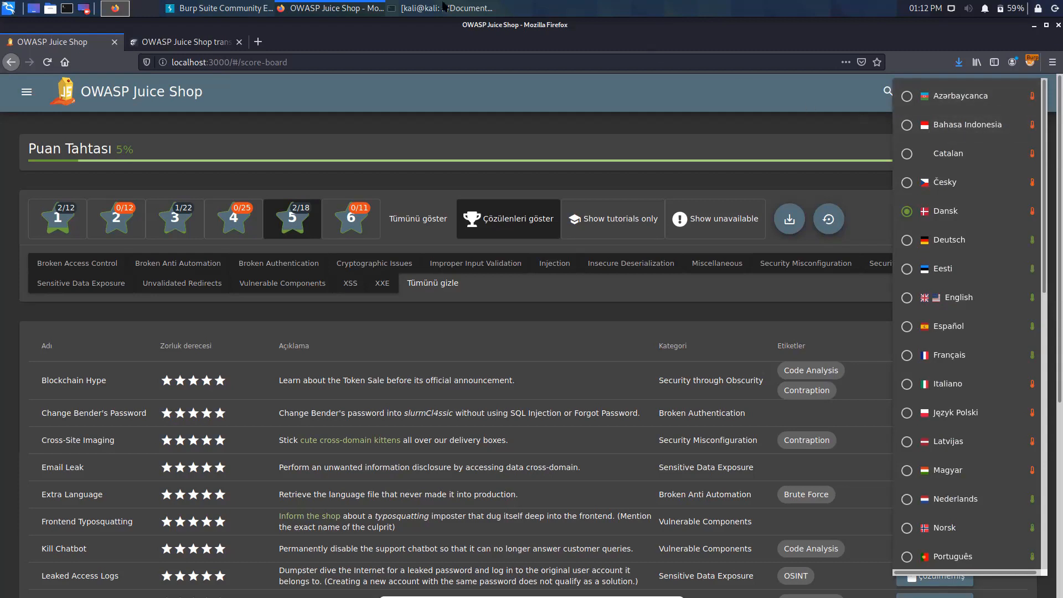
Return to the Crowdin project and scroll the Translations grid toward the Klingon entry.
left_click(181, 41)
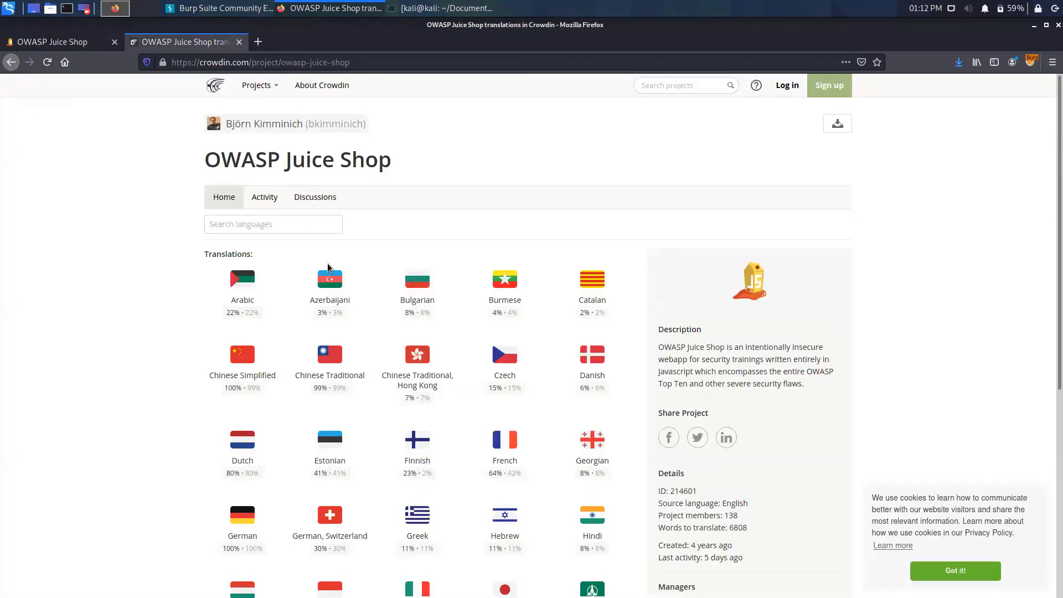
scroll("down", 3)
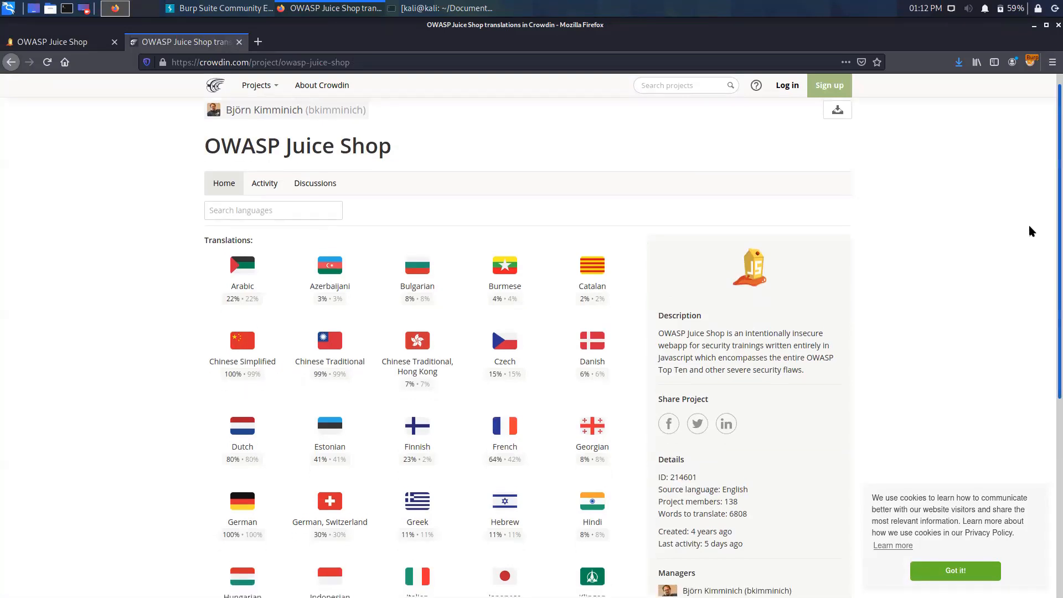
scroll("down", 3)
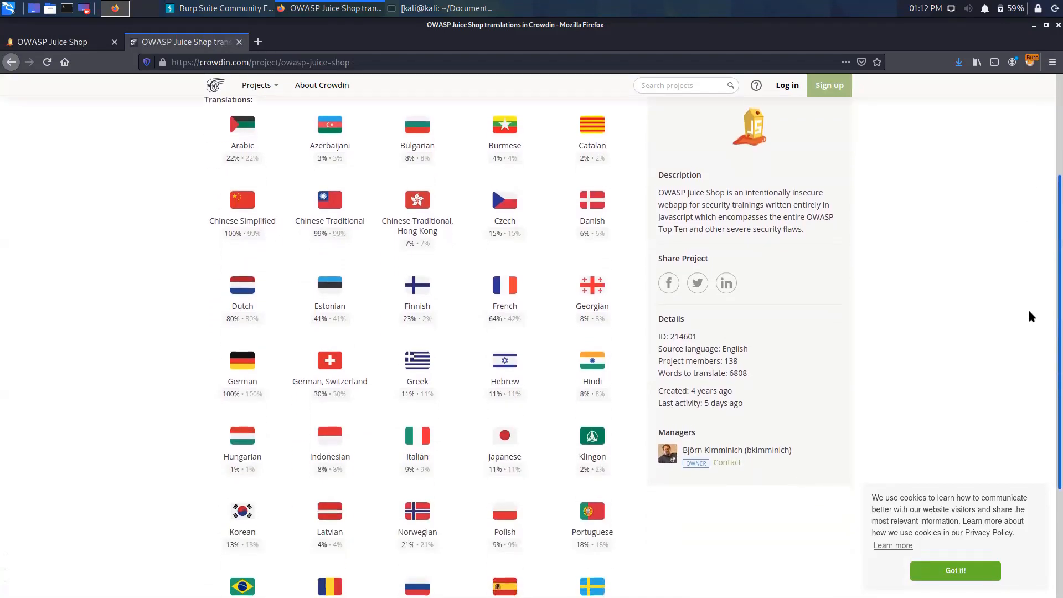
scroll("down", 3)
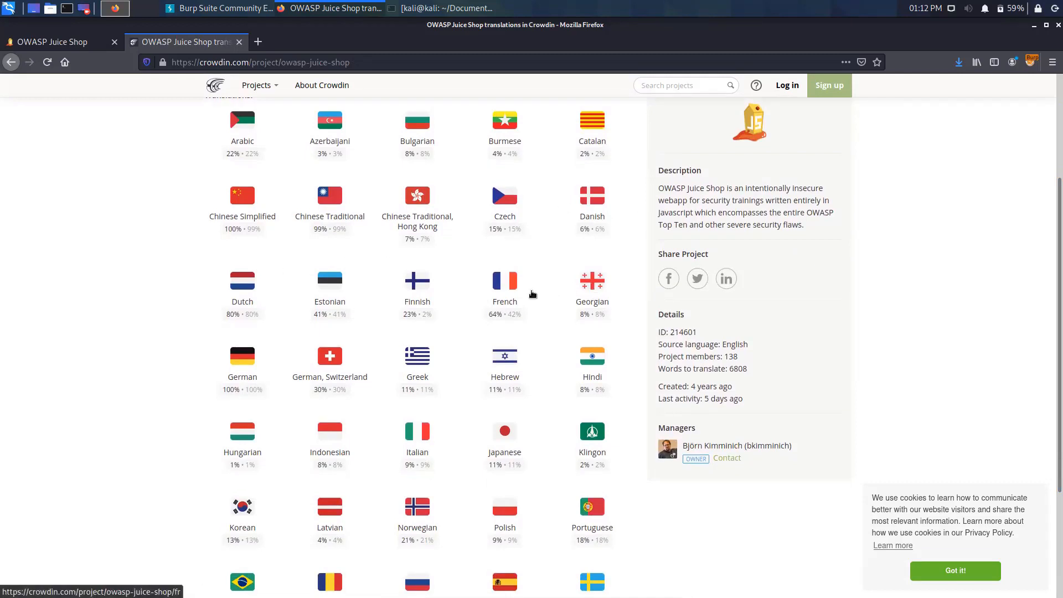
mouse_move(372, 413)
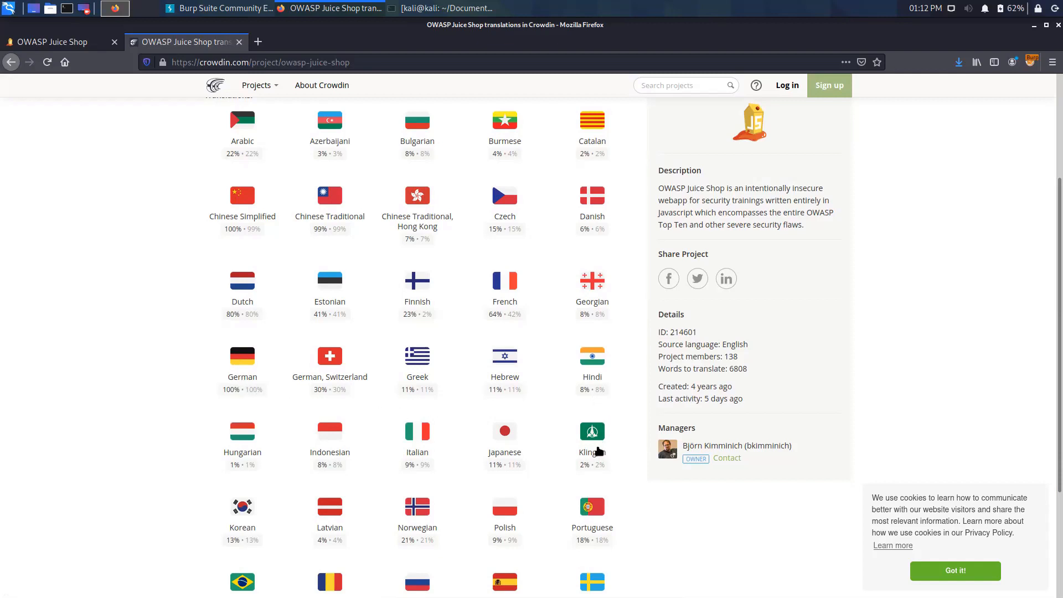
mouse_move(596, 447)
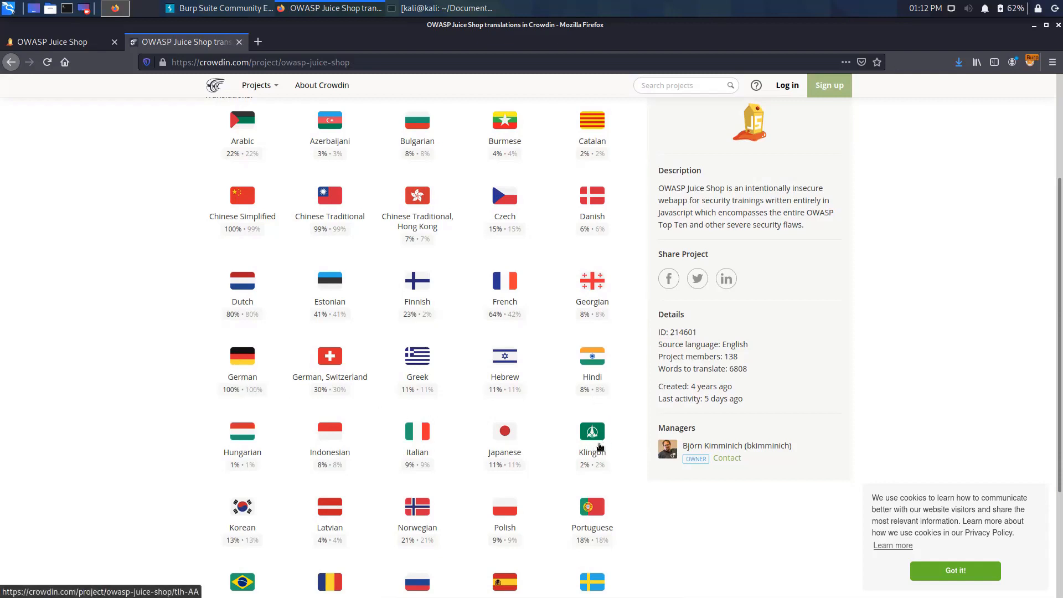
mouse_move(609, 440)
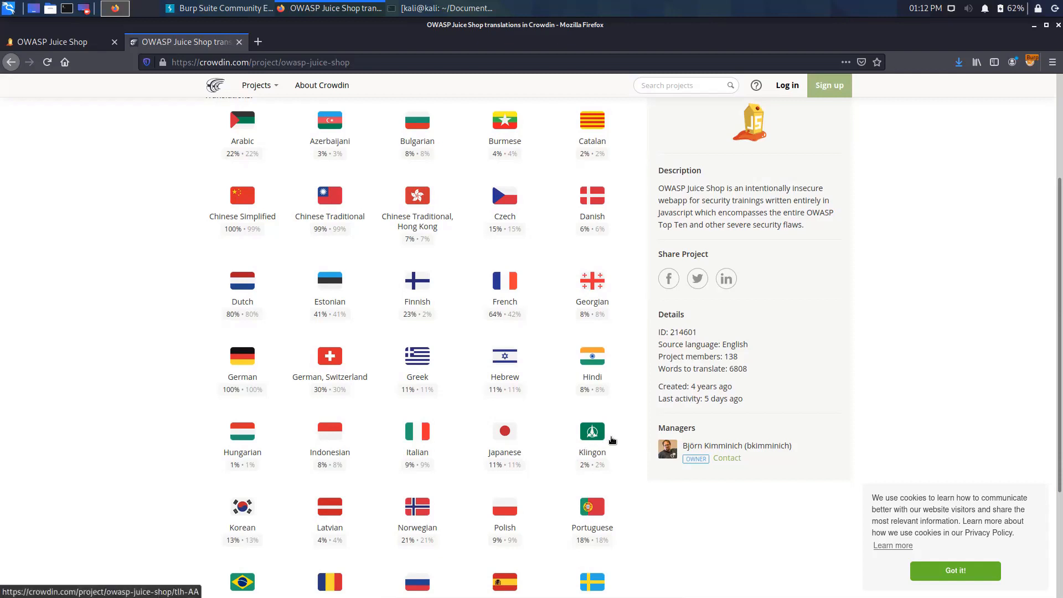
mouse_move(466, 384)
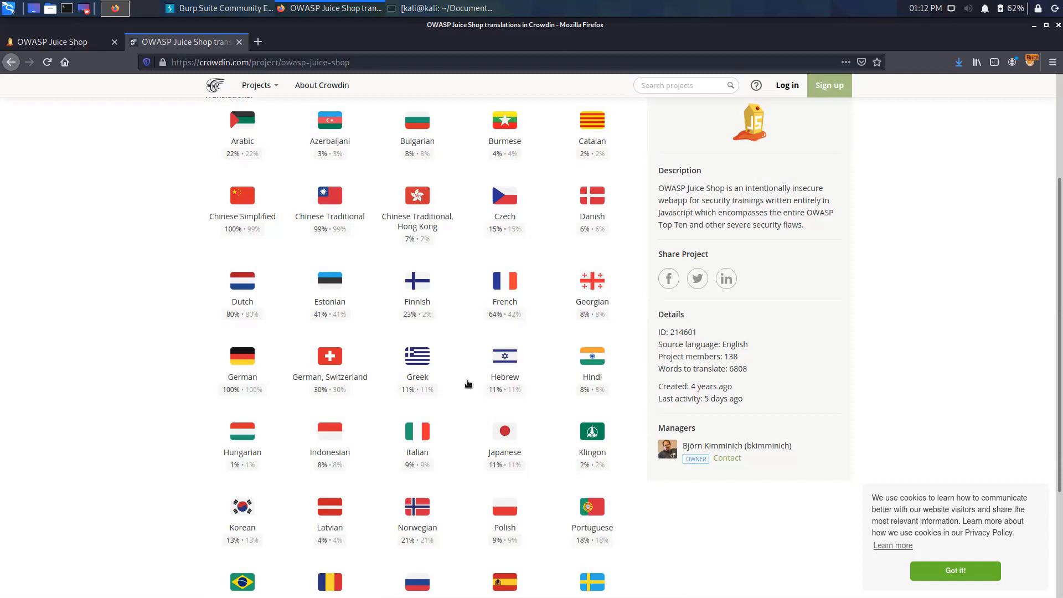
mouse_move(576, 442)
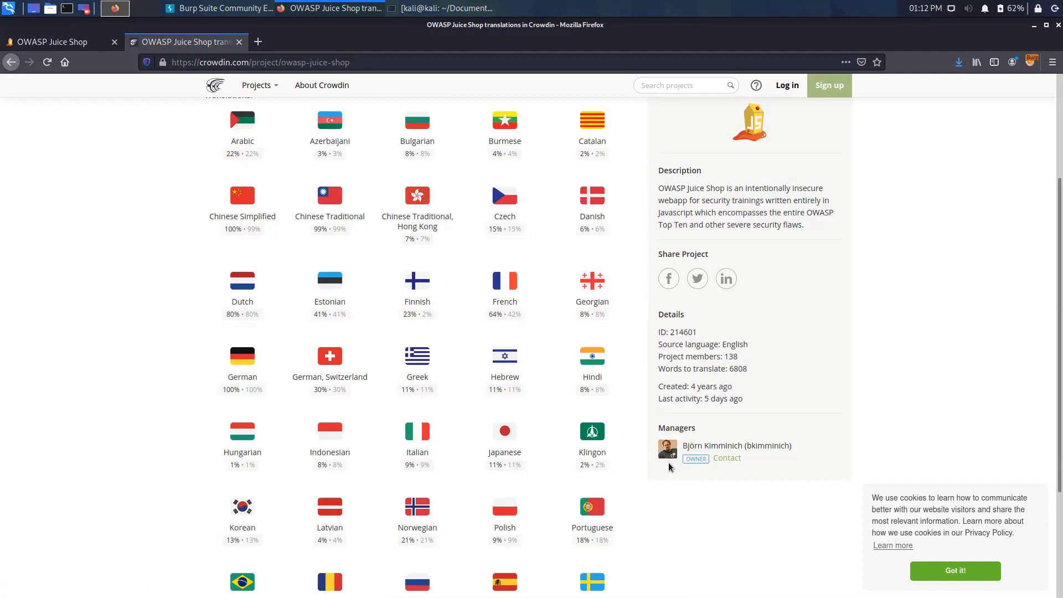
mouse_move(556, 449)
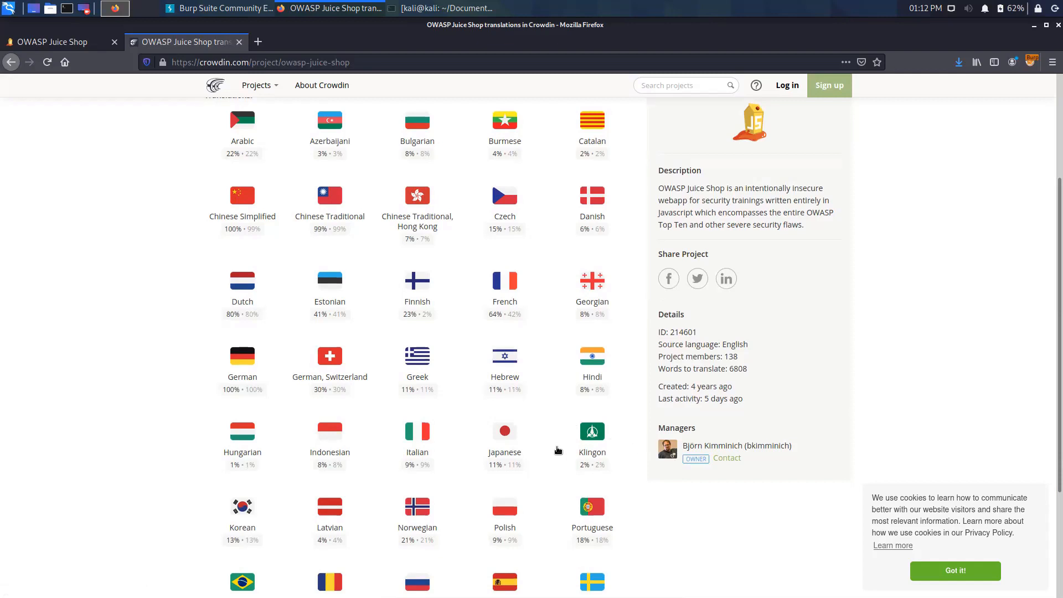
mouse_move(608, 439)
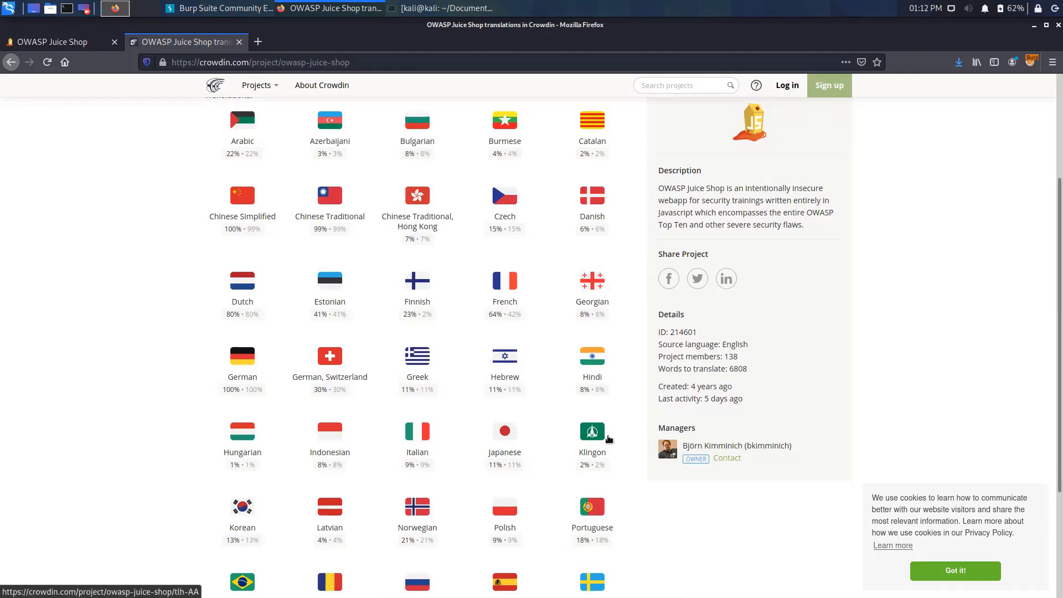
mouse_move(485, 329)
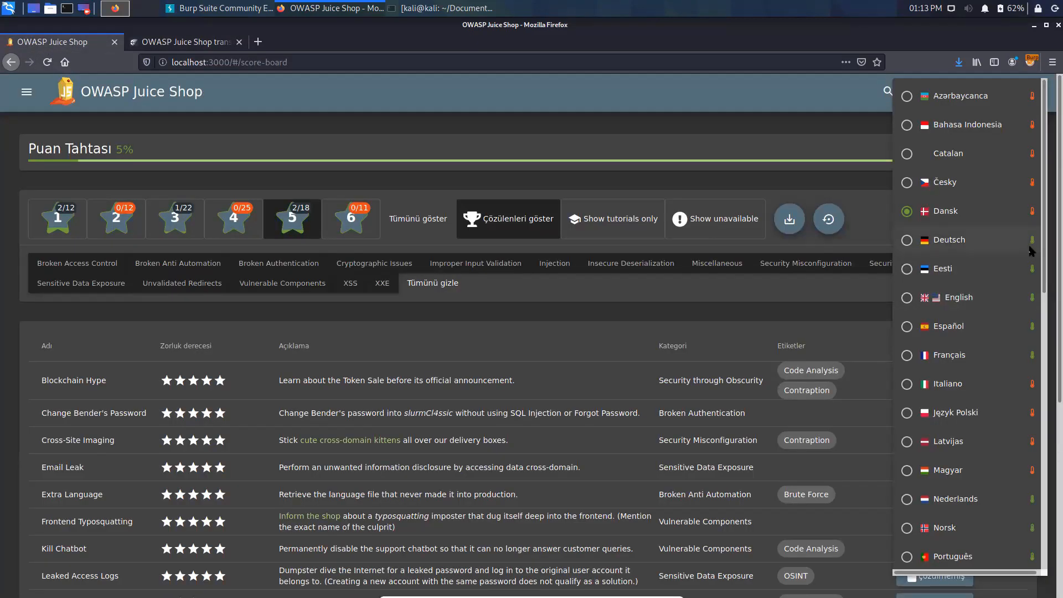
Scroll the Juice Shop language dropdown down to Português (Brasil), Русский and Românesc.
scroll("down", 3)
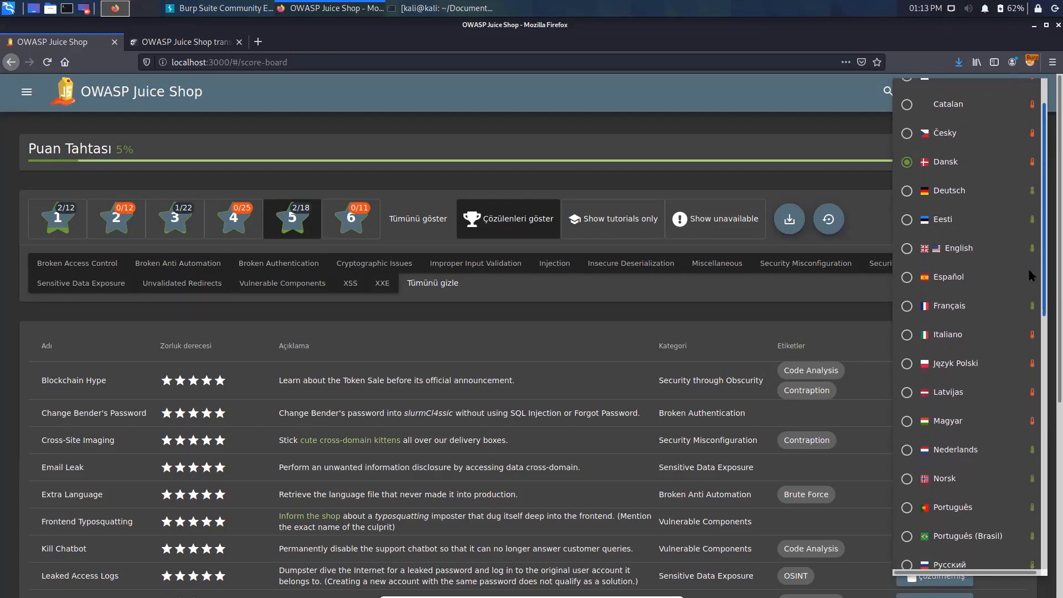
scroll("down", 3)
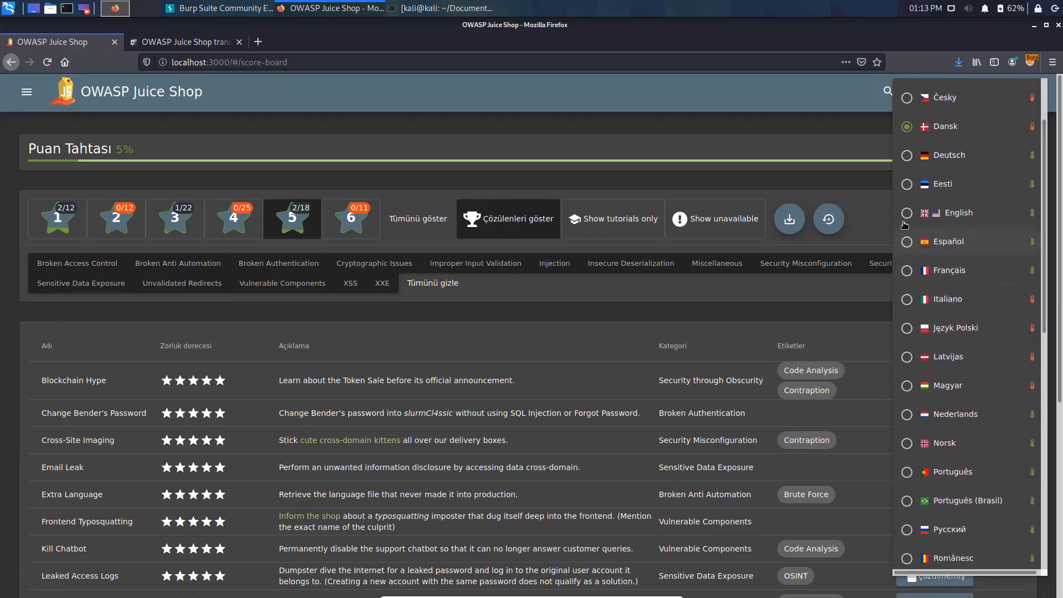
mouse_move(953, 352)
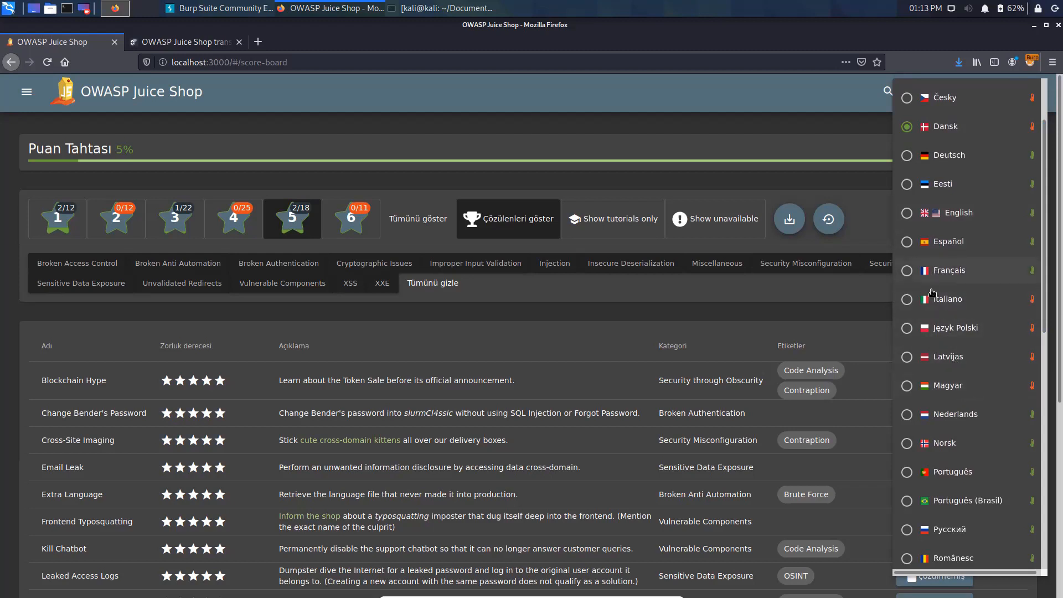
mouse_move(960, 367)
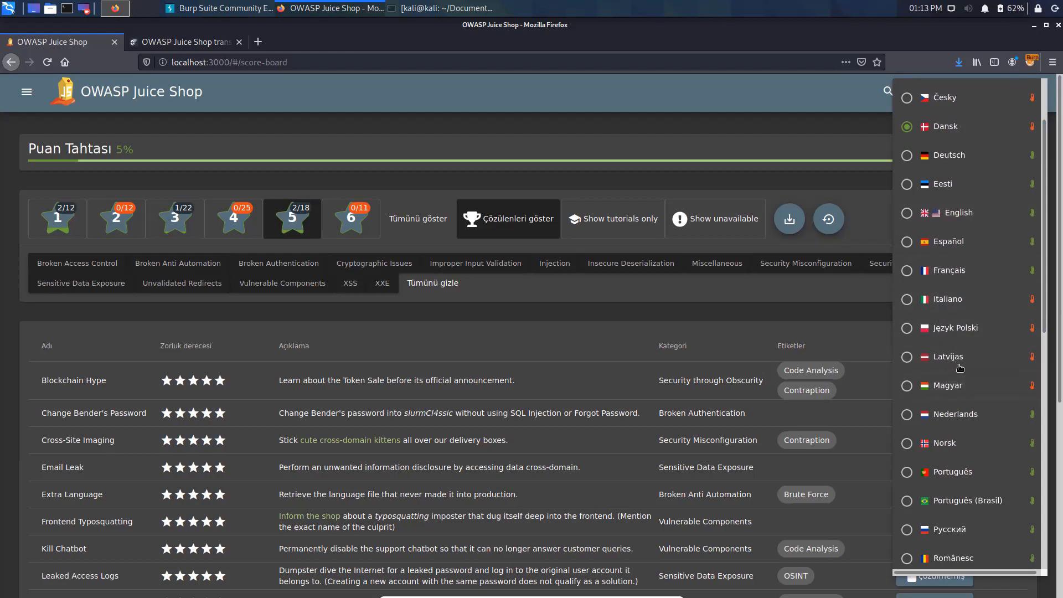
mouse_move(994, 317)
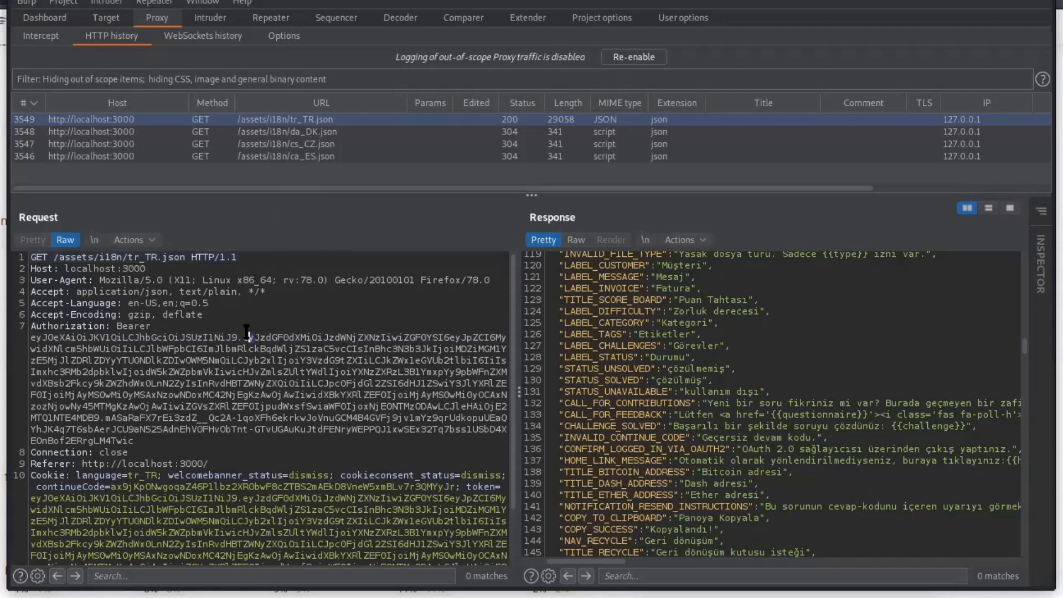
Bring up the GET /assets/i18n/tr_TR.json request in Burp Repeater with its 200 OK response.
left_click(270, 18)
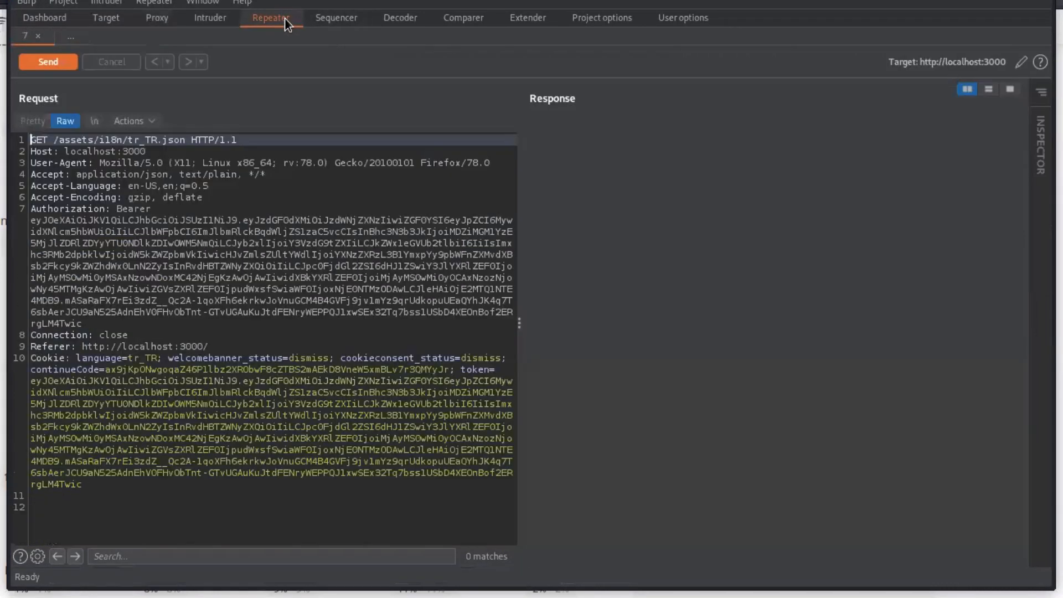
left_click(47, 62)
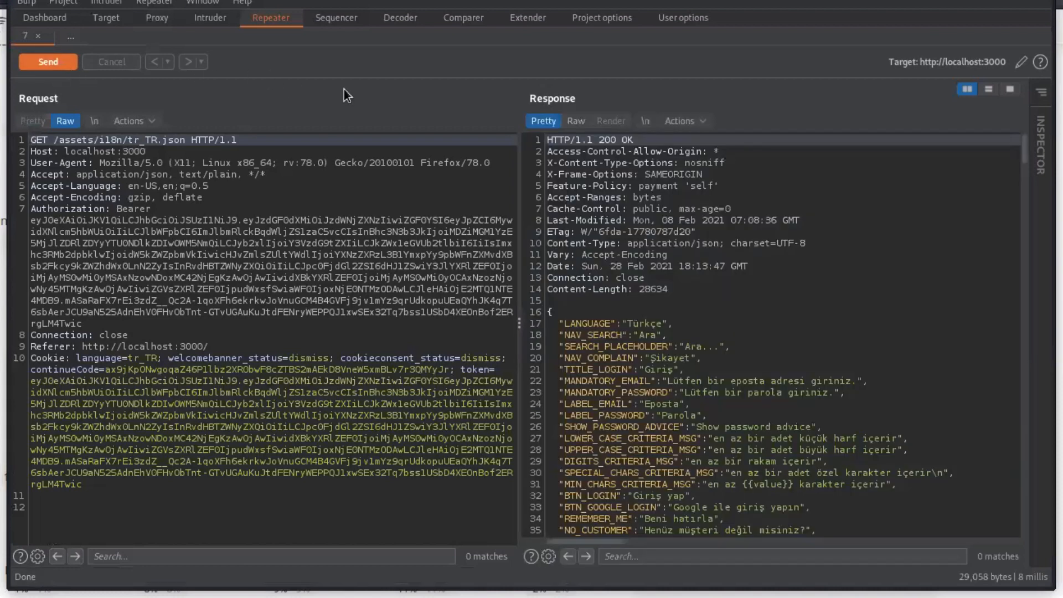
mouse_move(732, 222)
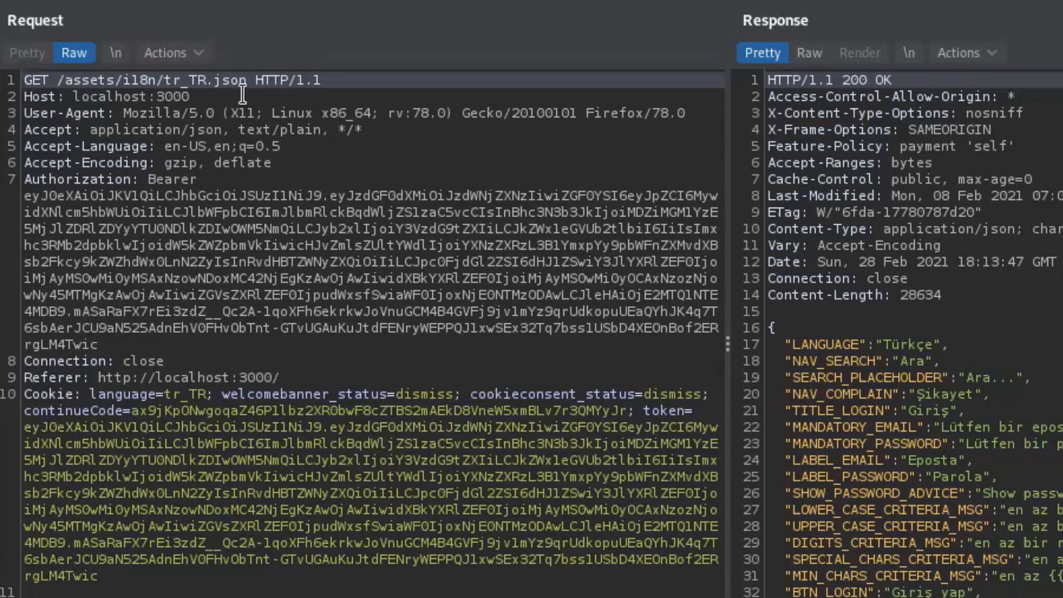
mouse_move(57, 98)
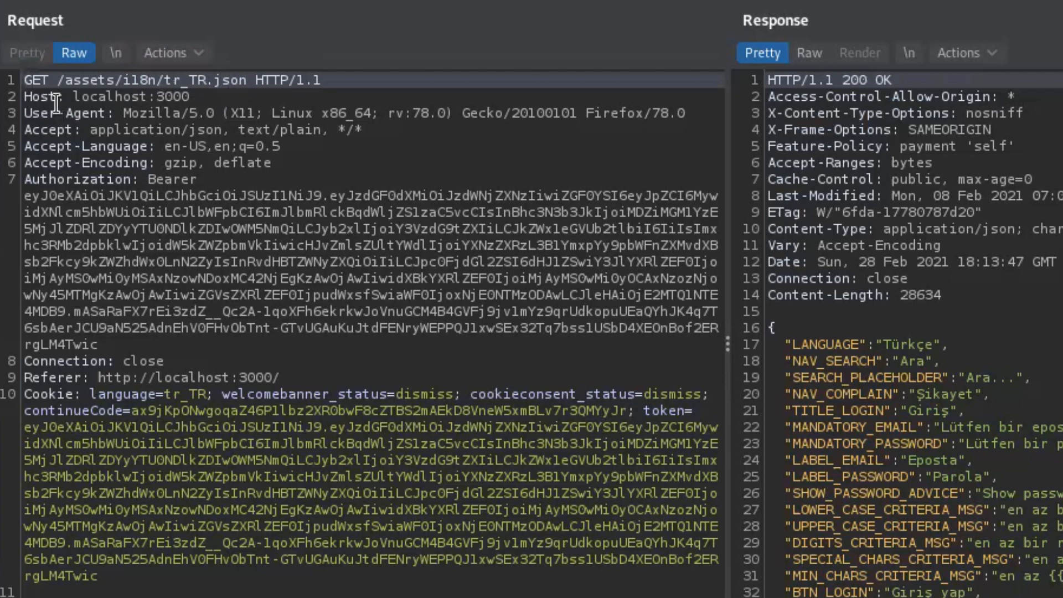
mouse_move(71, 80)
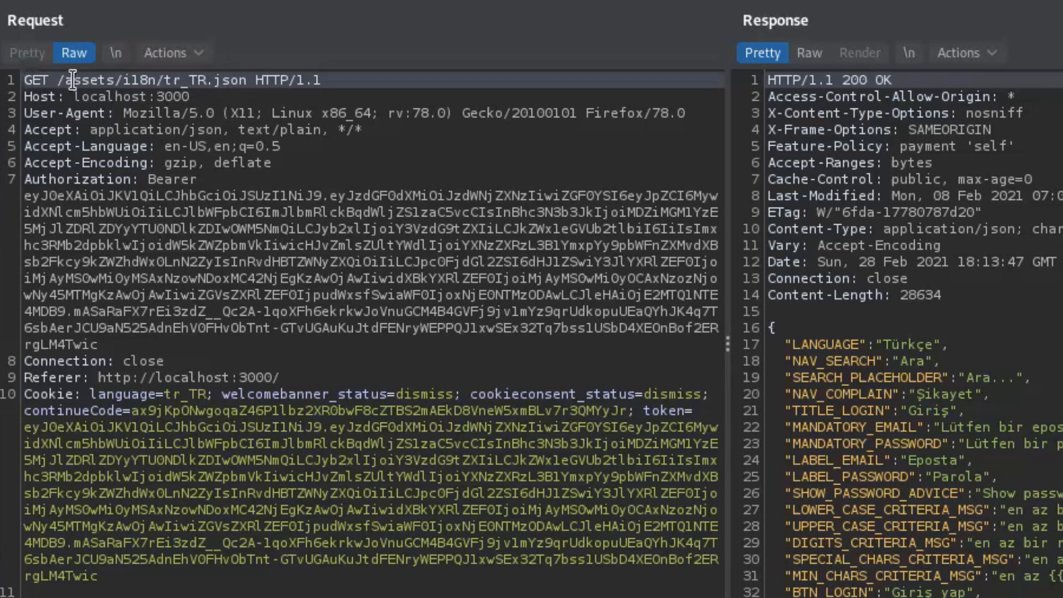
mouse_move(164, 79)
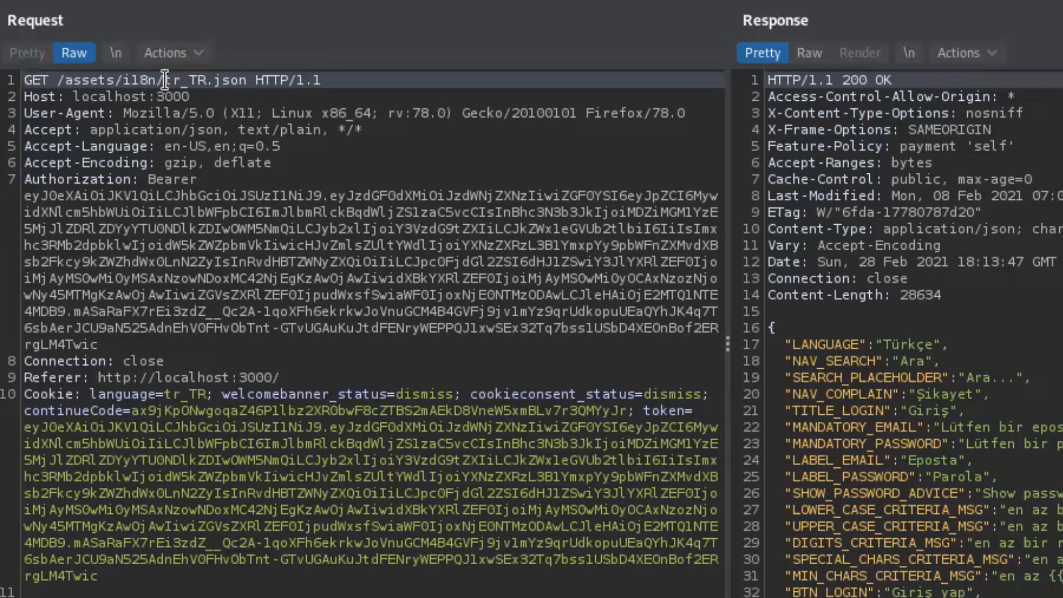
mouse_move(217, 88)
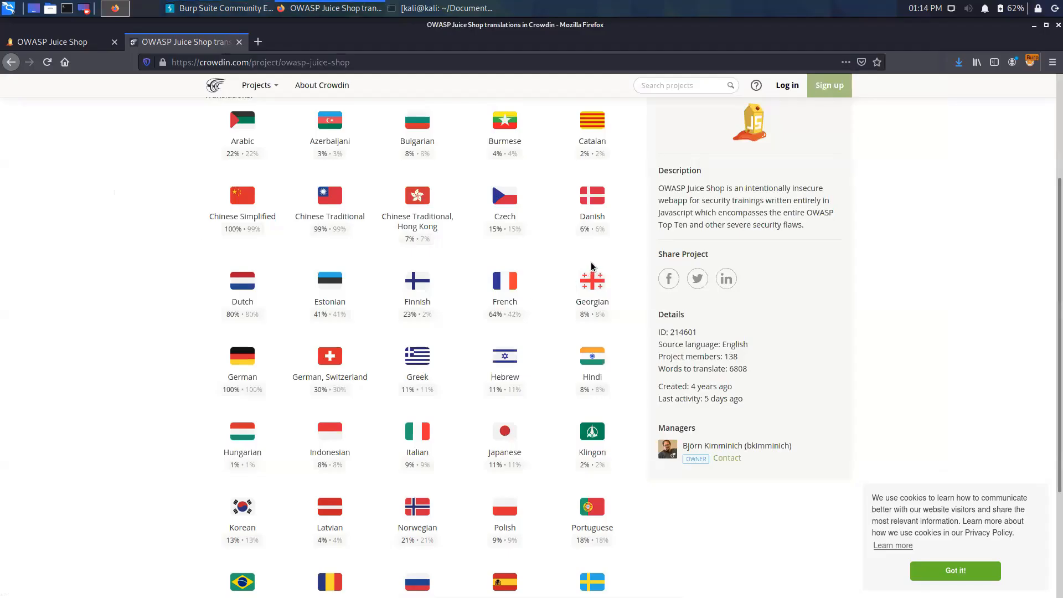
mouse_move(566, 359)
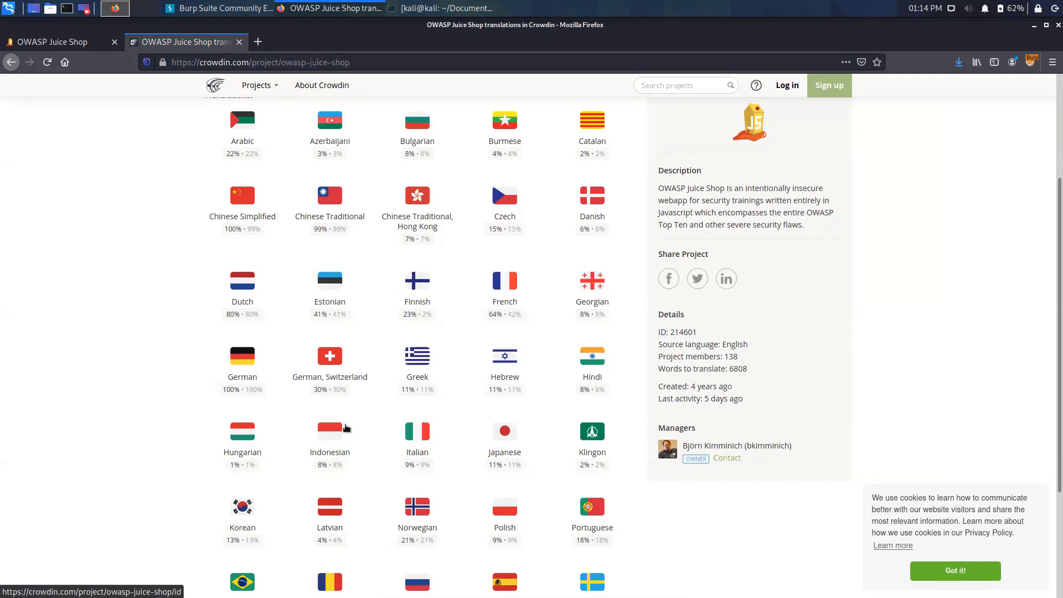
mouse_move(572, 437)
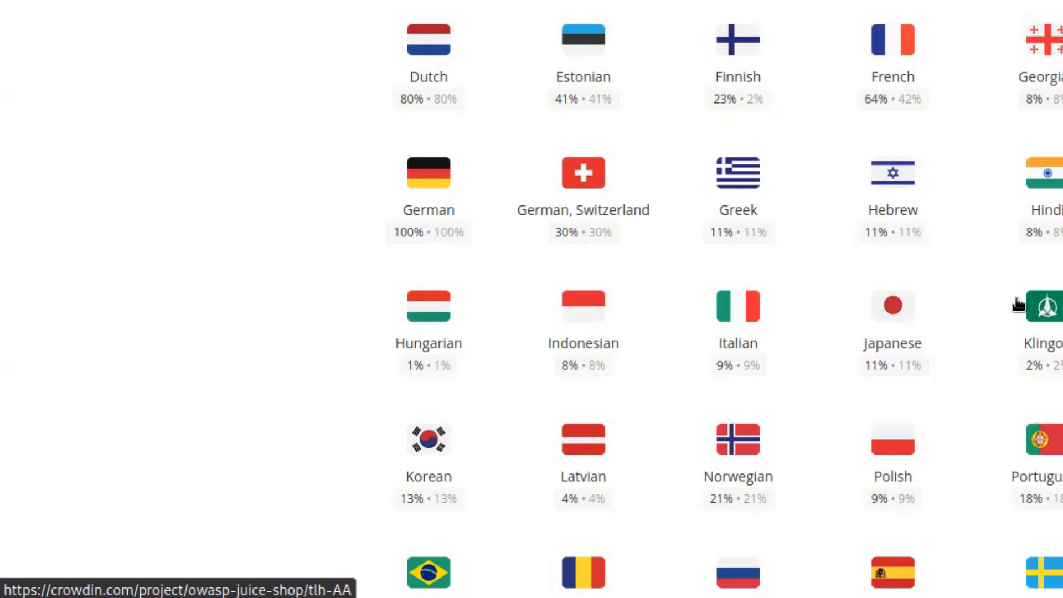
mouse_move(1017, 303)
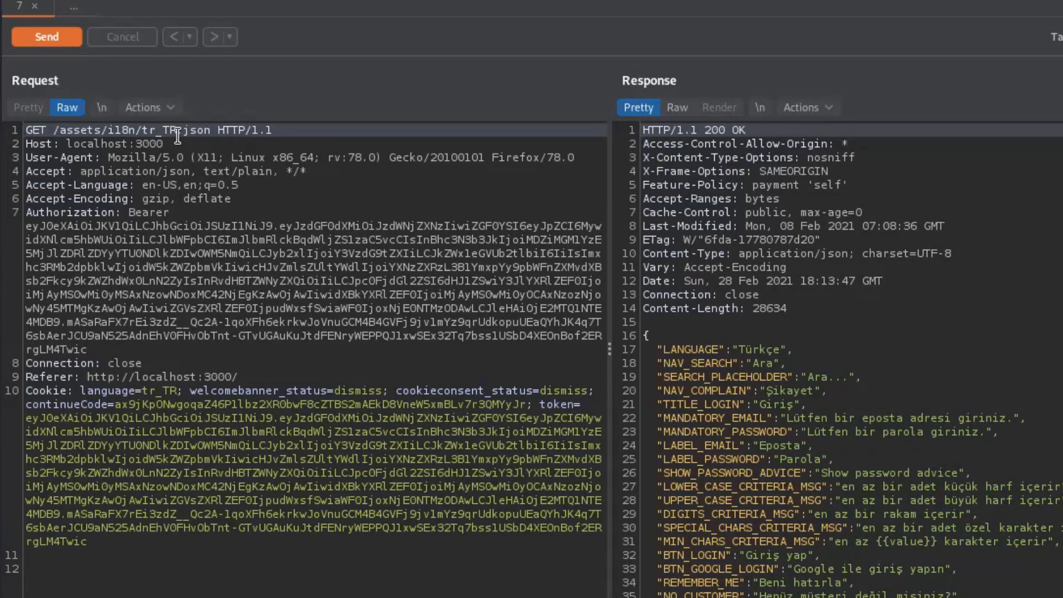
mouse_move(355, 533)
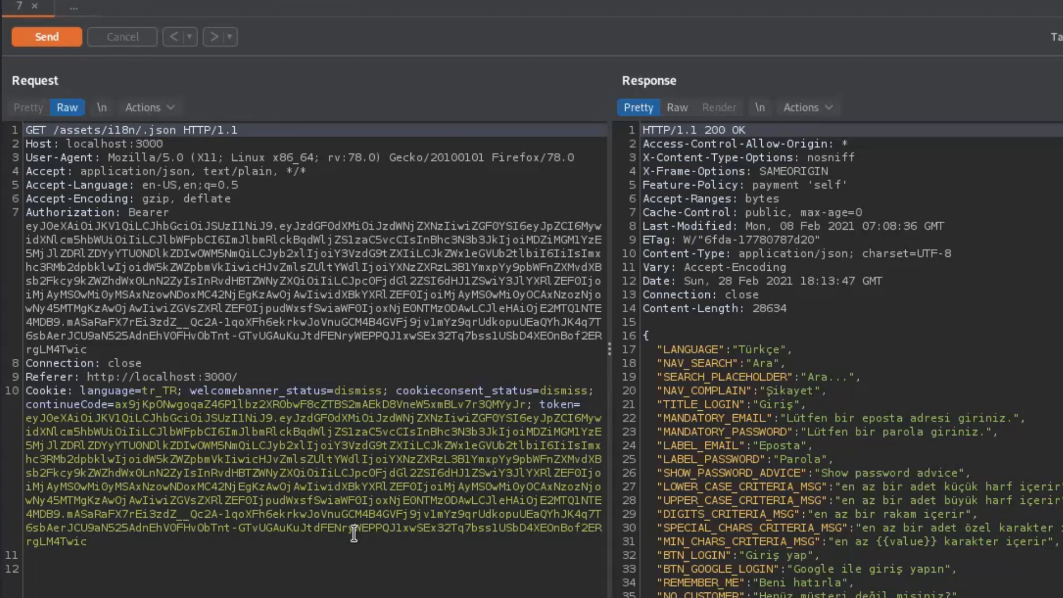
Change the Repeater request path to /assets/i18n/tlh-AA.json and send it, exposing the Klingon file.
type("tlh-AA")
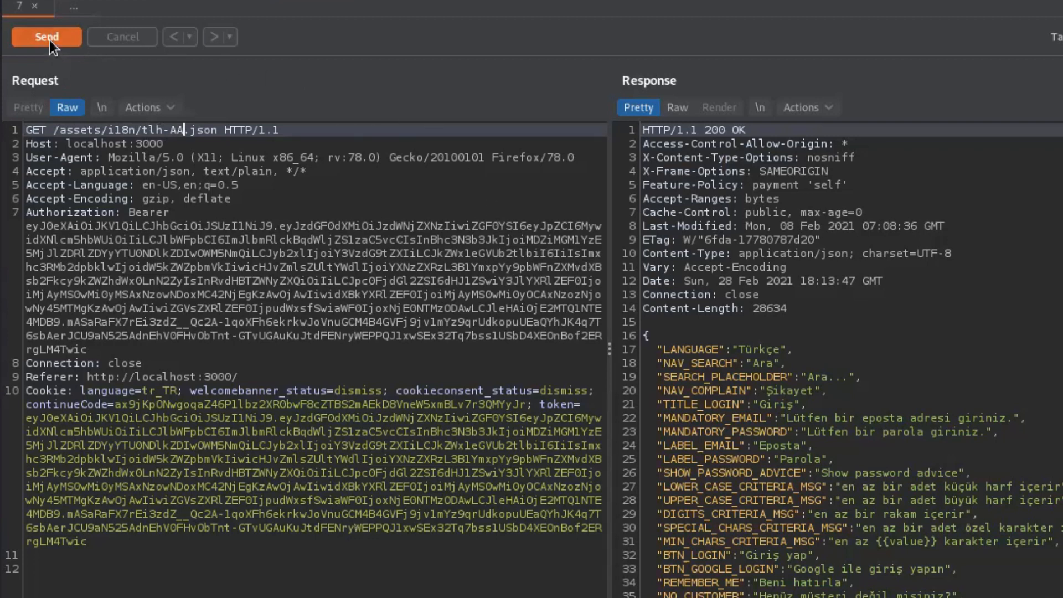
left_click(47, 36)
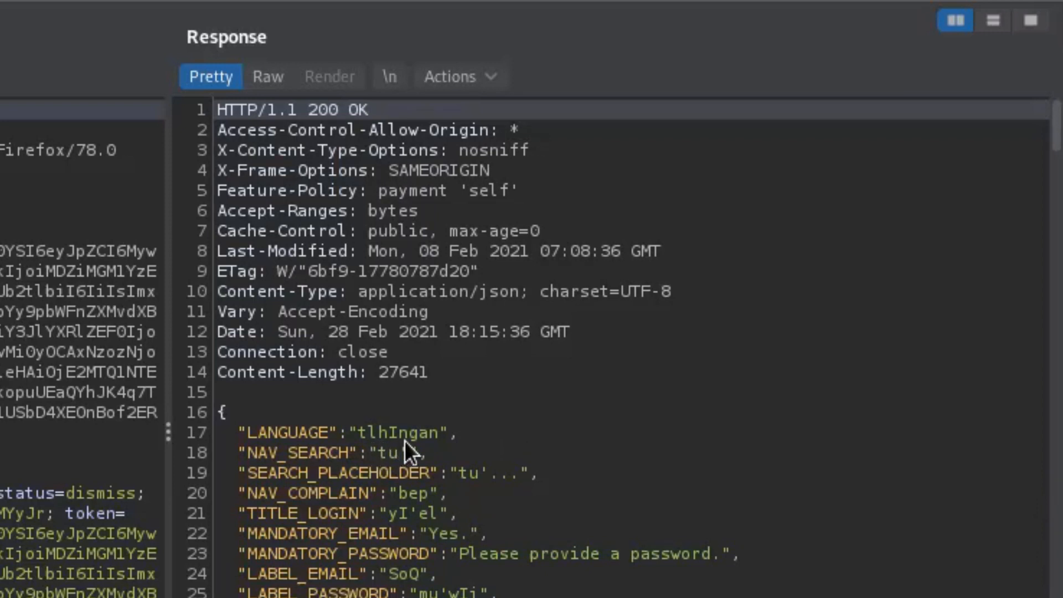
mouse_move(324, 498)
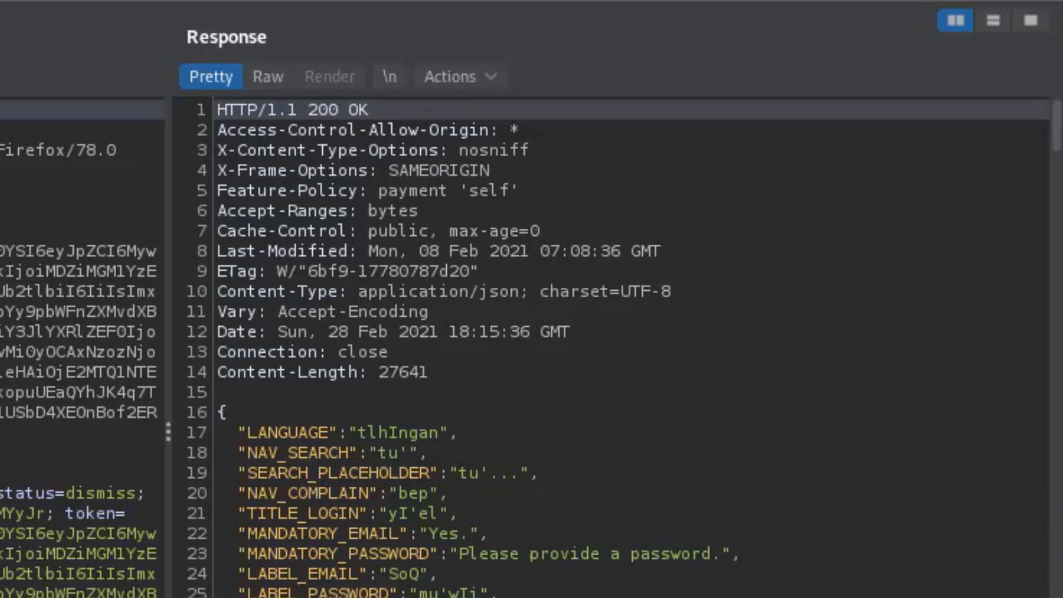
scroll("down", 3)
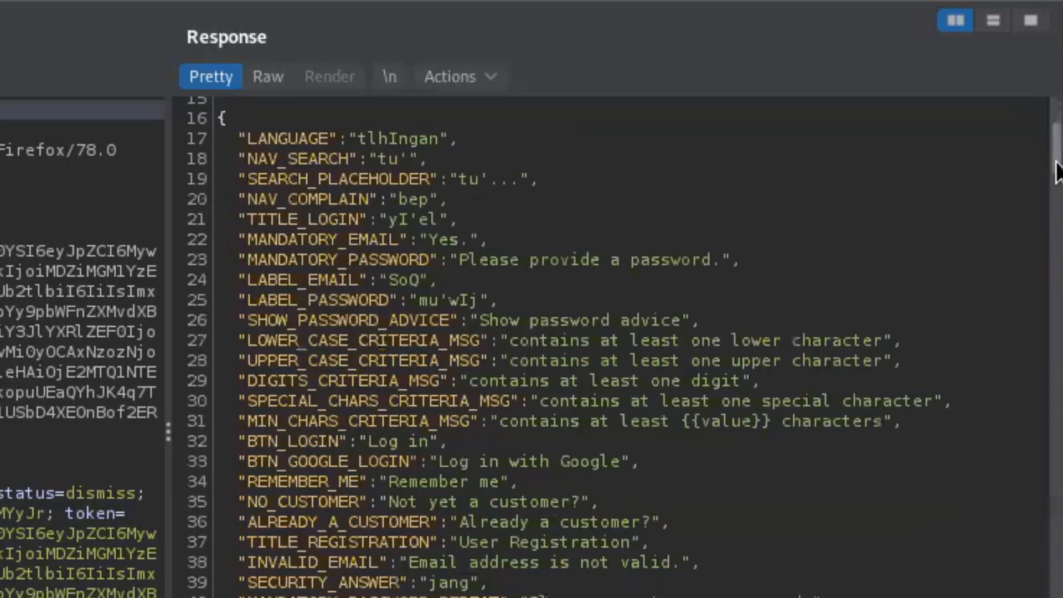
scroll("down", 3)
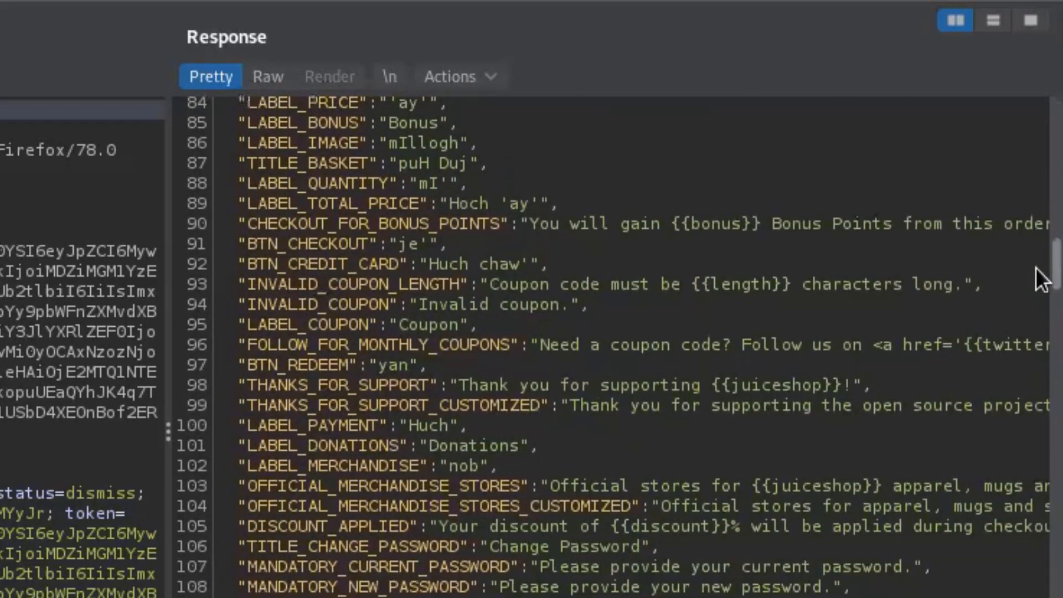
scroll("down", 3)
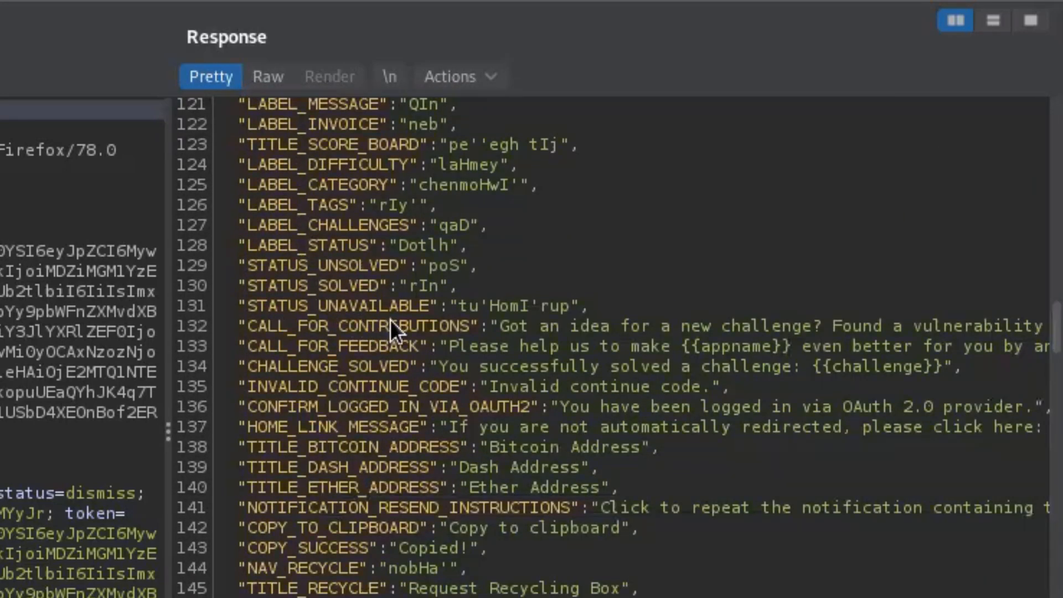
mouse_move(508, 332)
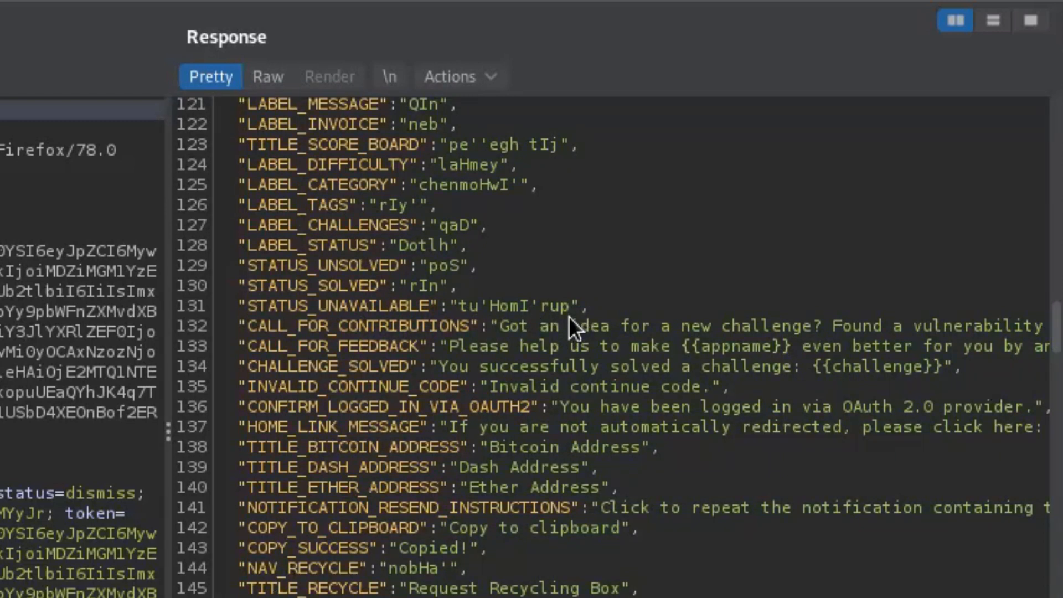
mouse_move(504, 274)
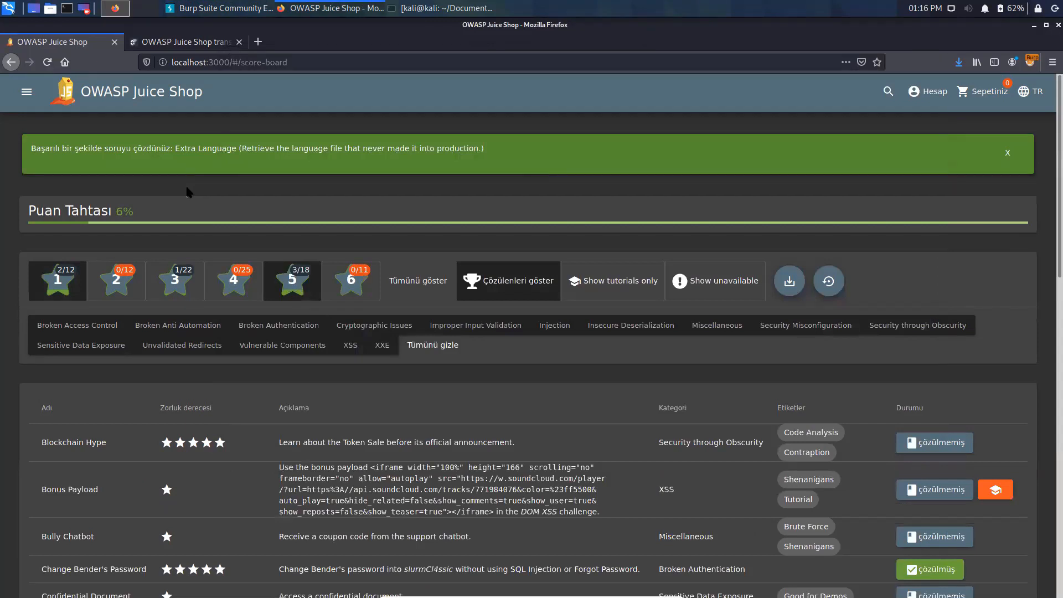
mouse_move(55, 151)
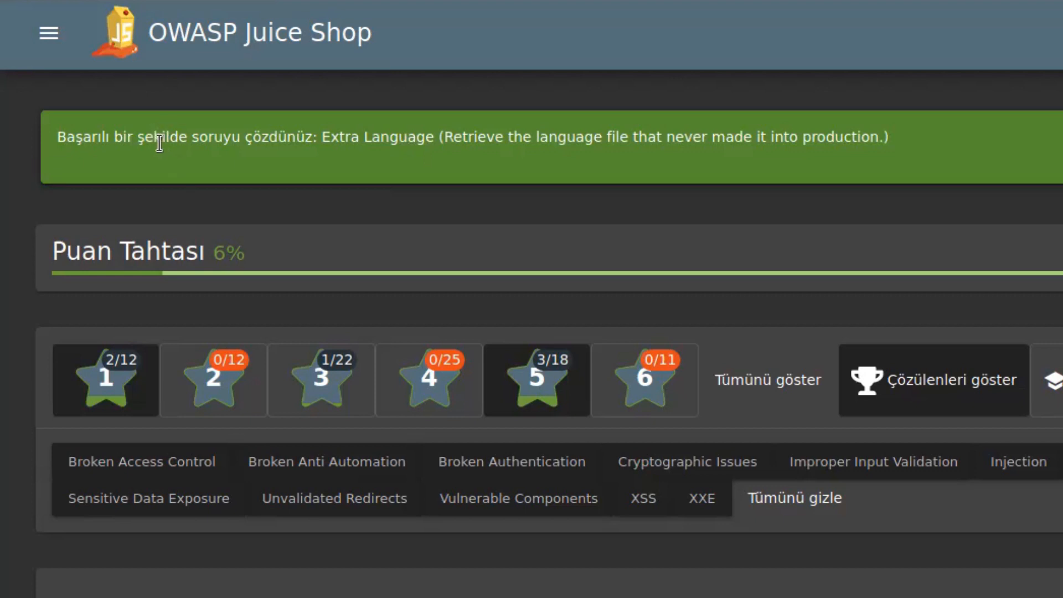
mouse_move(191, 164)
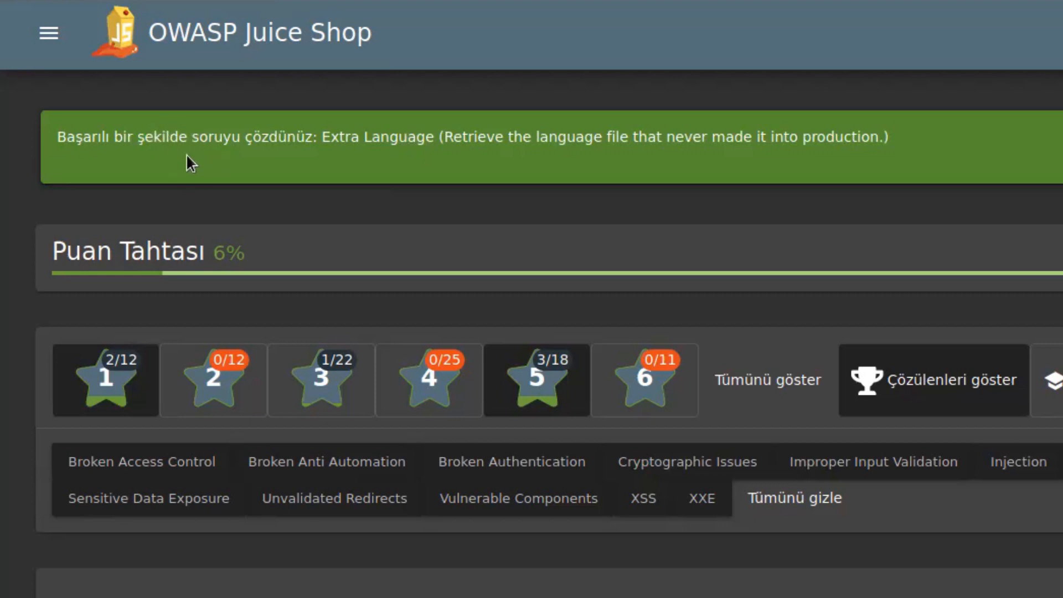
mouse_move(223, 156)
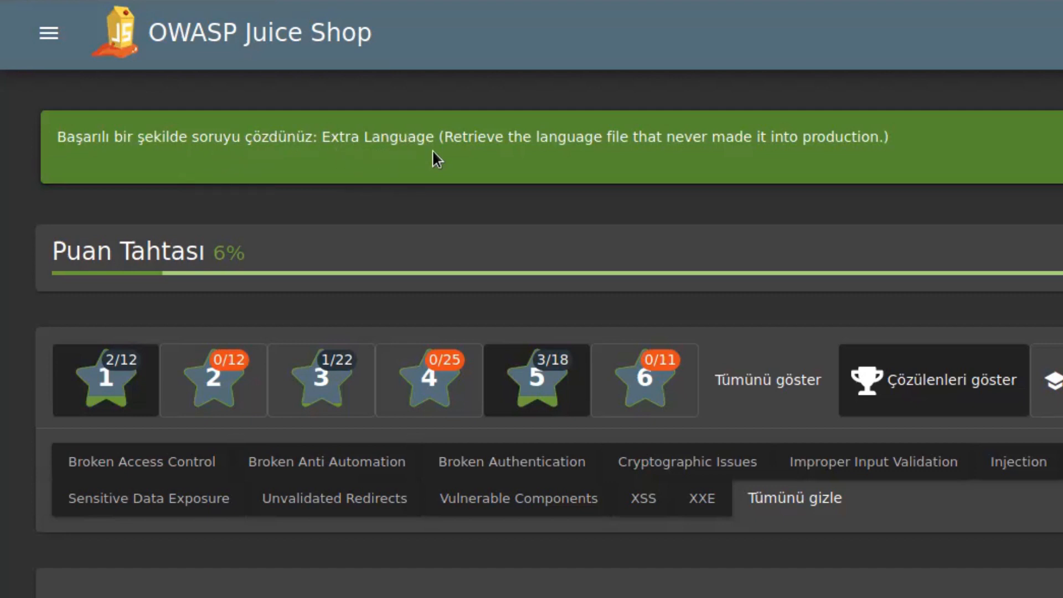
mouse_move(680, 170)
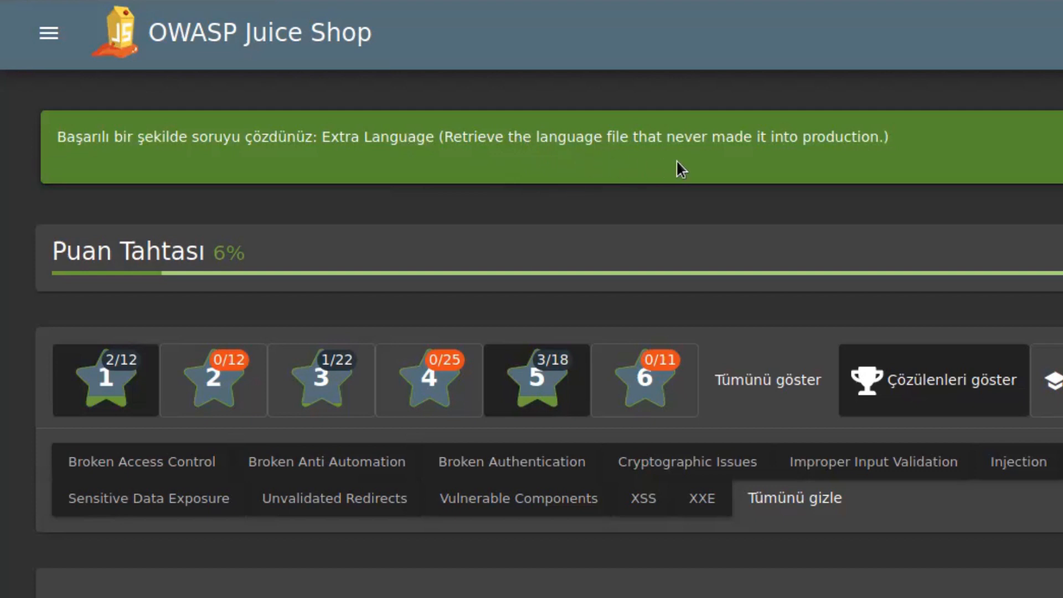
mouse_move(934, 160)
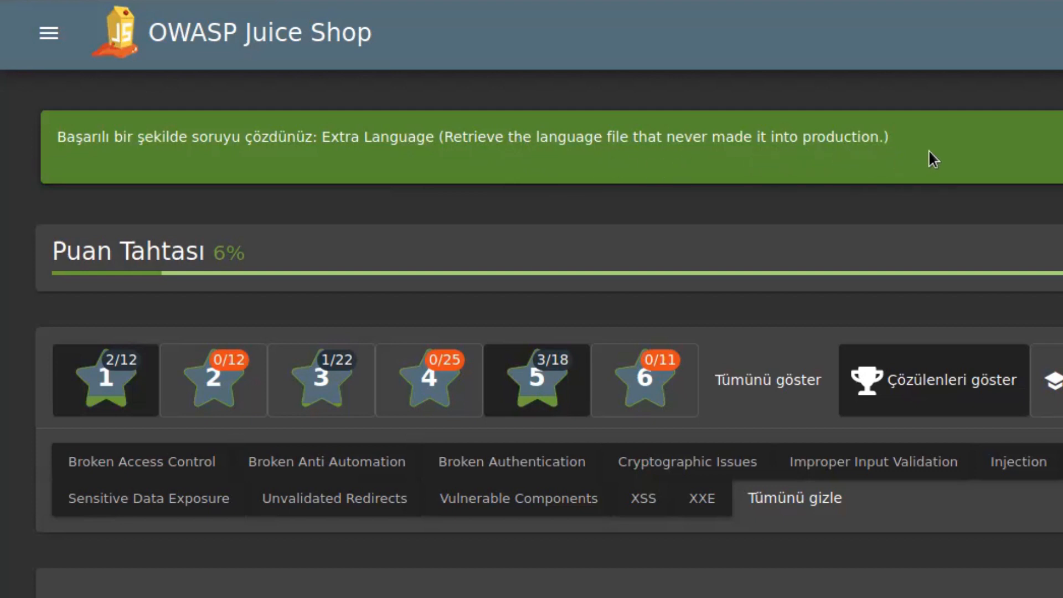